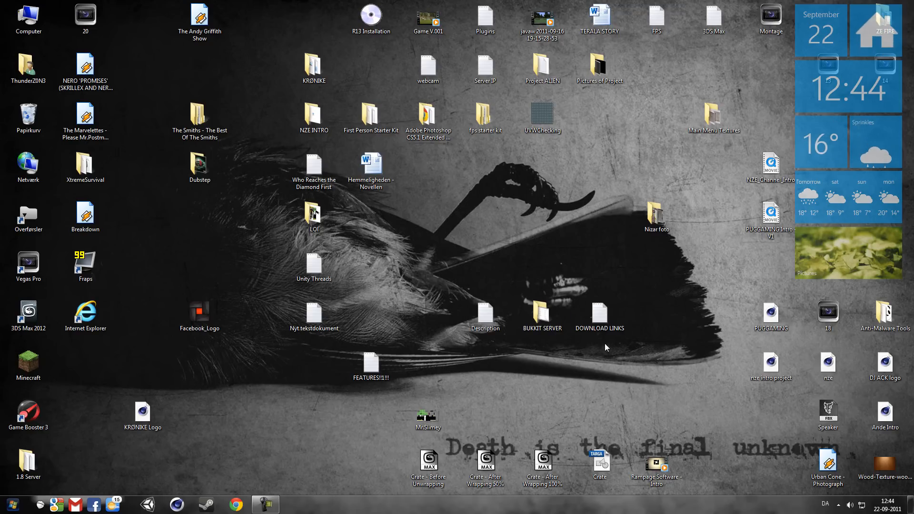
# Open the DOWNLOAD LINKS notes and select the CraftBukkit server download URL.
pyautogui.doubleClick(599, 313)
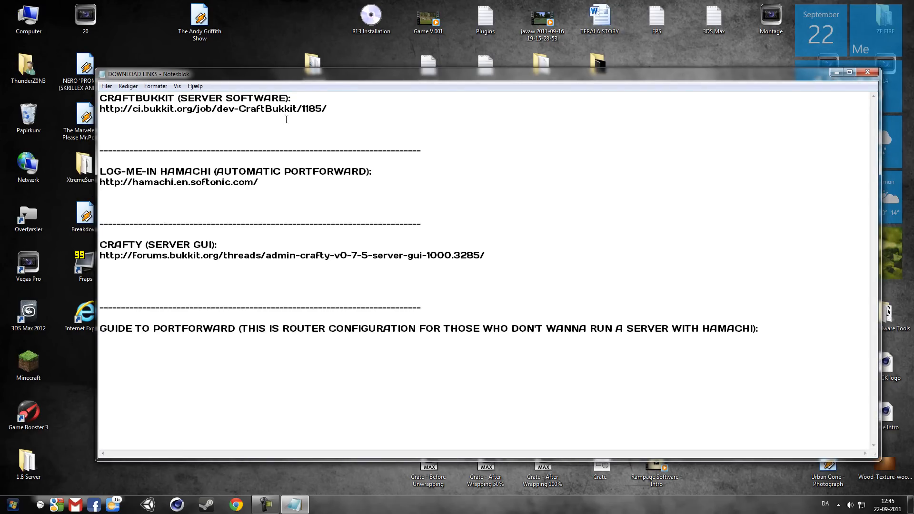
pyautogui.moveTo(100, 109); pyautogui.dragTo(328, 109)
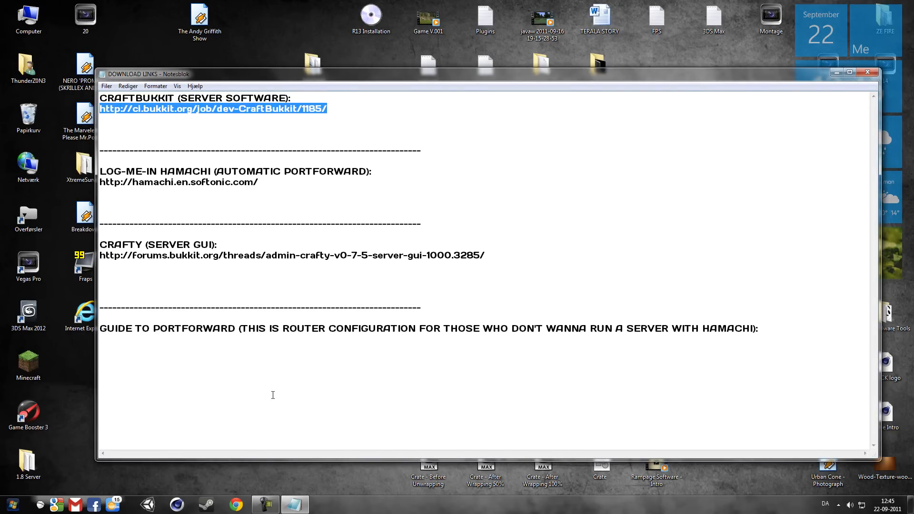
# Go to ci.bukkit.org build #1185 and download craftbukkit-0.0.1-SNAPSHOT.jar, keeping it despite the warning.
pyautogui.click(235, 504)
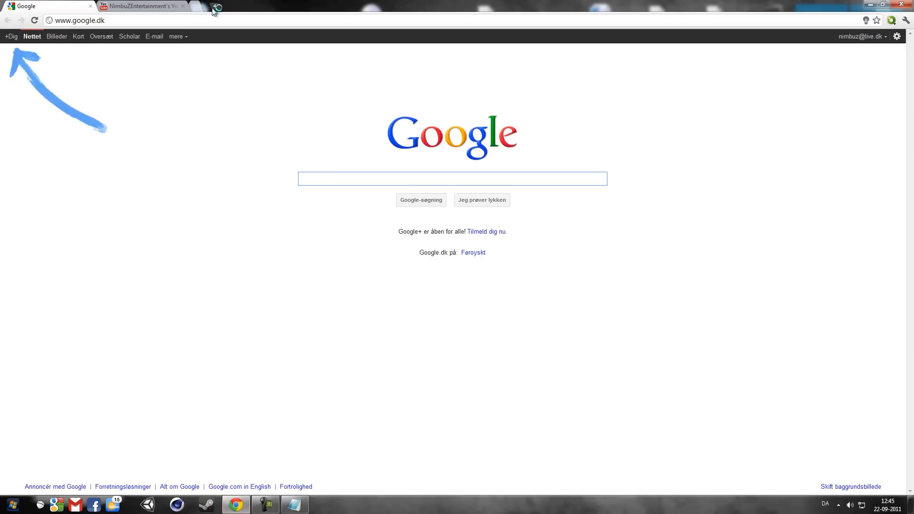
pyautogui.write('http://ci.bukkit.org/job/dev-CraftBukkit/1185/')
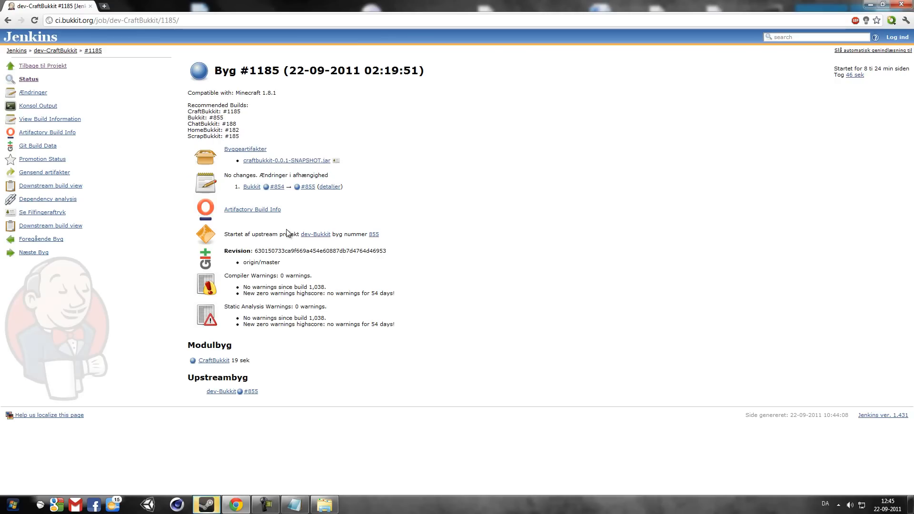
pyautogui.moveTo(287, 160)
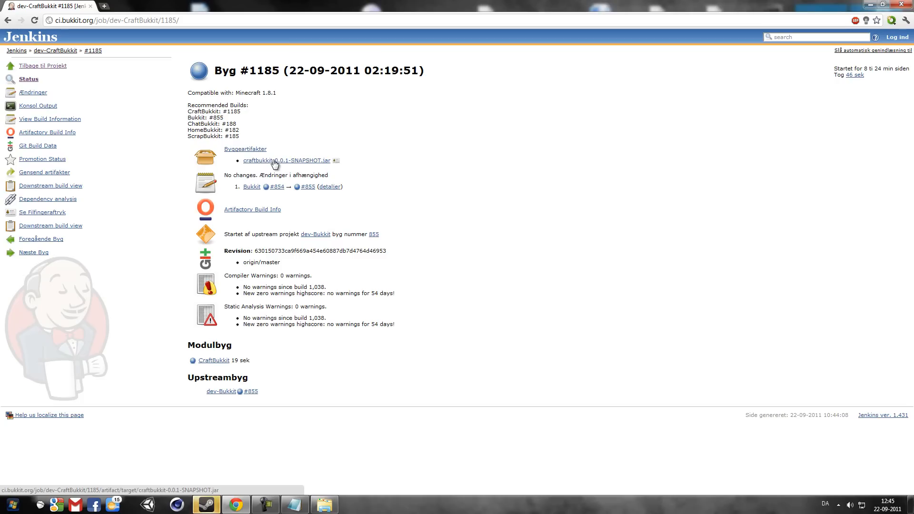
pyautogui.click(286, 160)
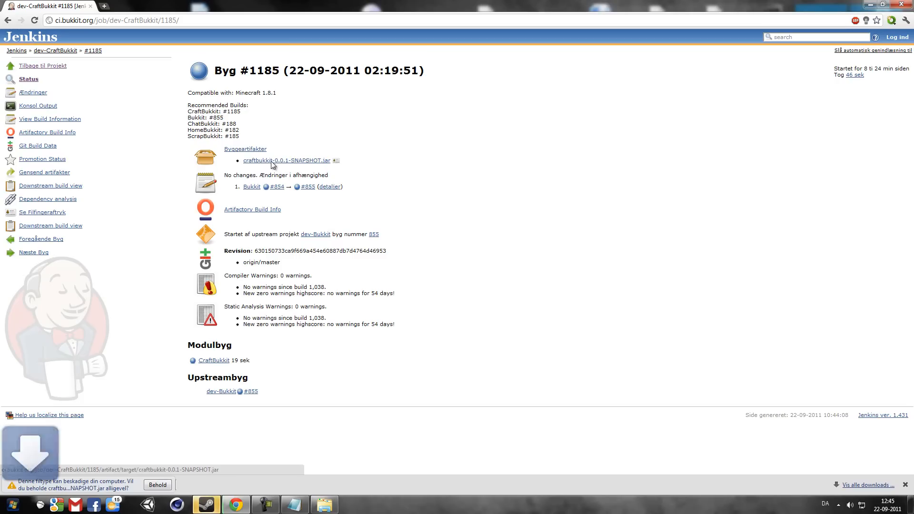
pyautogui.click(157, 485)
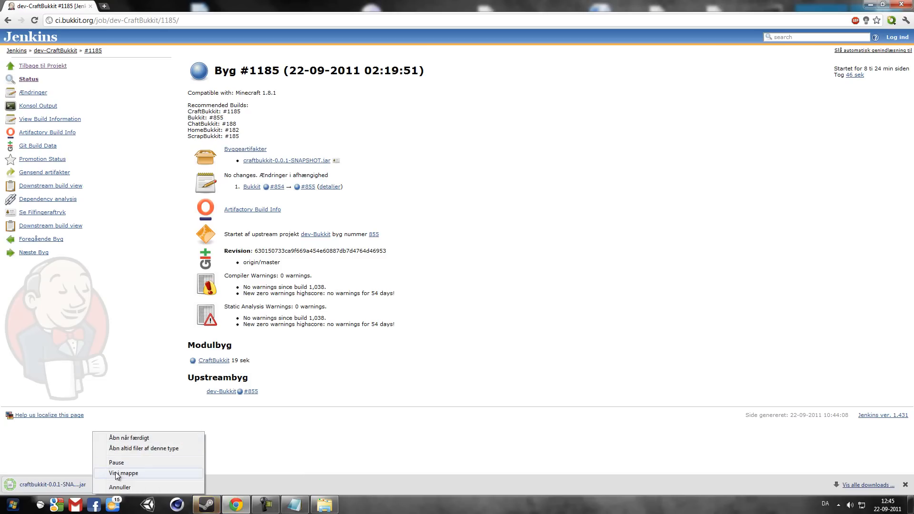
# Copy the downloaded craftbukkit-0.0.1-SNAPSHOT.jar into the BUKKIT SERVER folder.
pyautogui.click(123, 473)
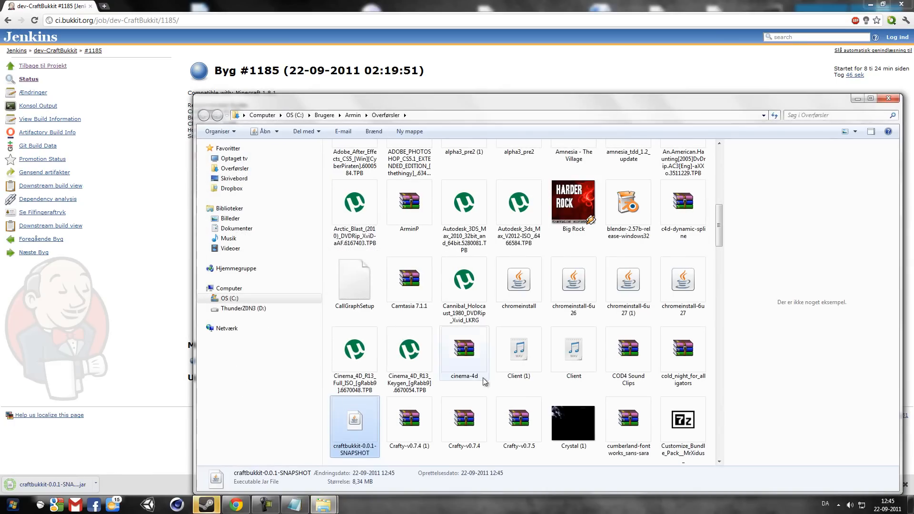
pyautogui.rightClick(464, 349)
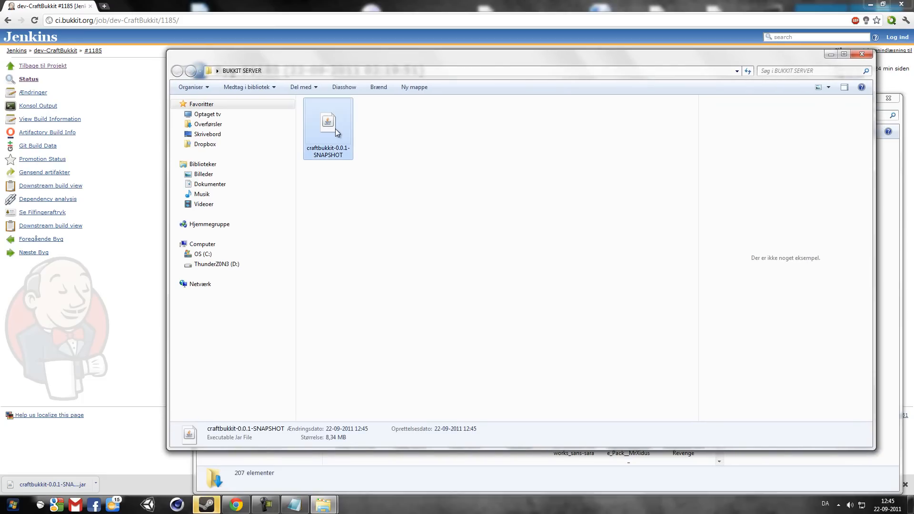
pyautogui.click(328, 122)
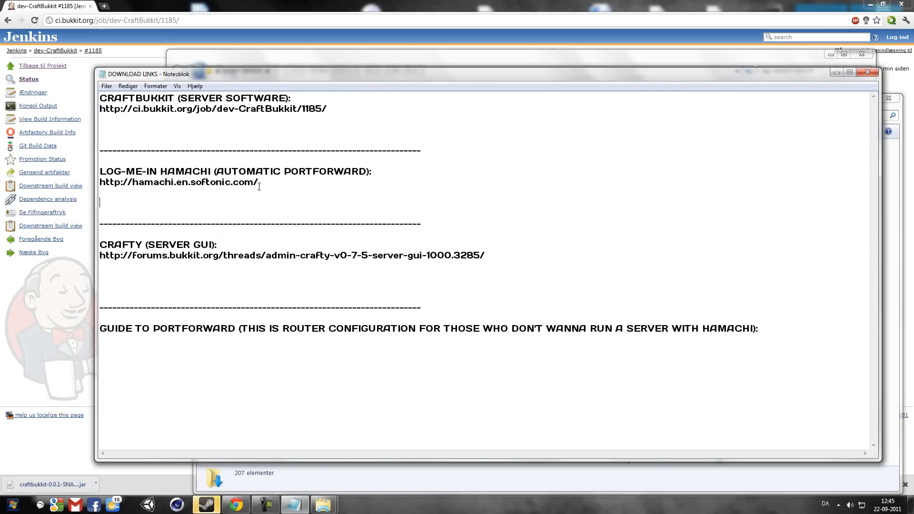
# Select the hamachi.en.softonic.com link in the notes to open it in the browser.
pyautogui.moveTo(100, 182); pyautogui.dragTo(258, 182)
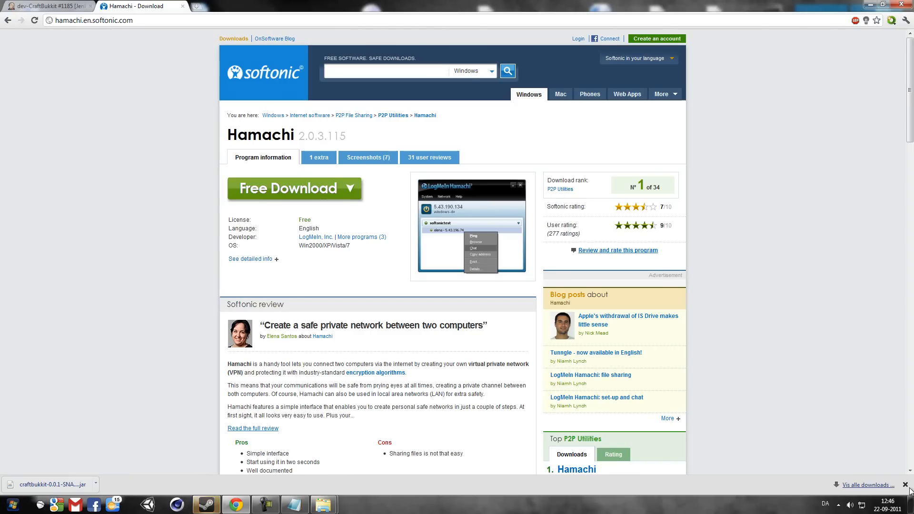
pyautogui.moveTo(302, 189)
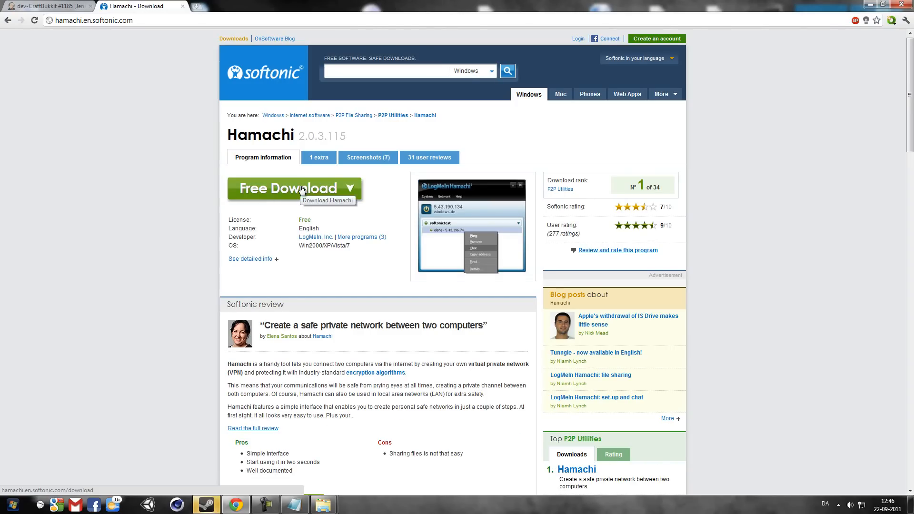
# Start the Hamachi download from the publisher's site via Softonic's Free Download.
pyautogui.click(295, 188)
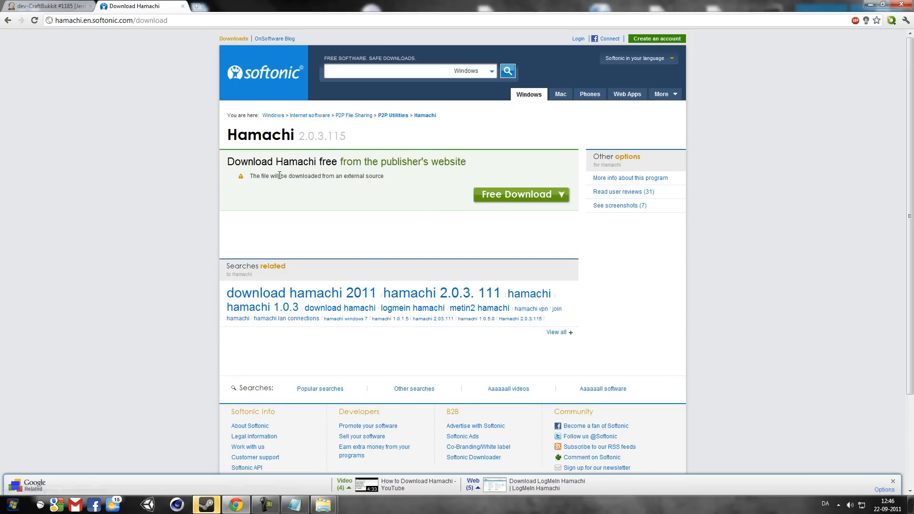
pyautogui.click(521, 194)
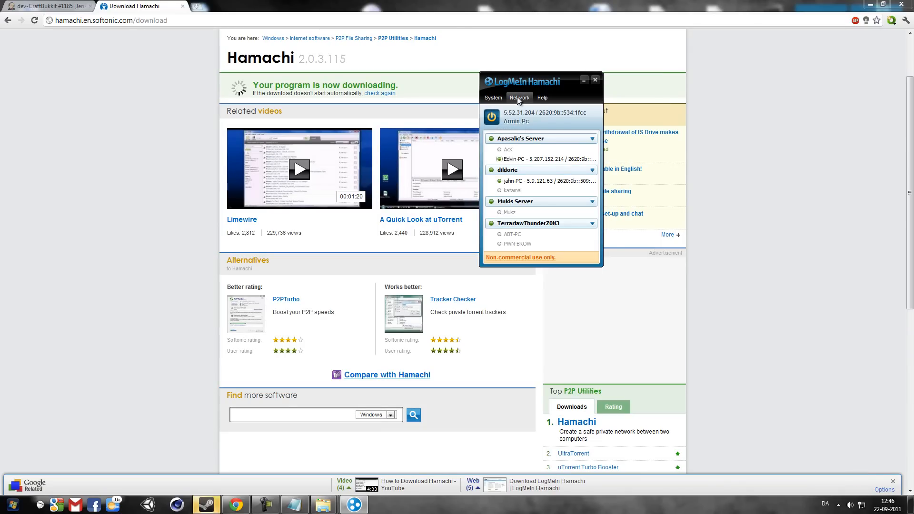
# Create a Hamachi network named MINECRAFT_SERVER_HAI and bring up its options.
pyautogui.click(520, 97)
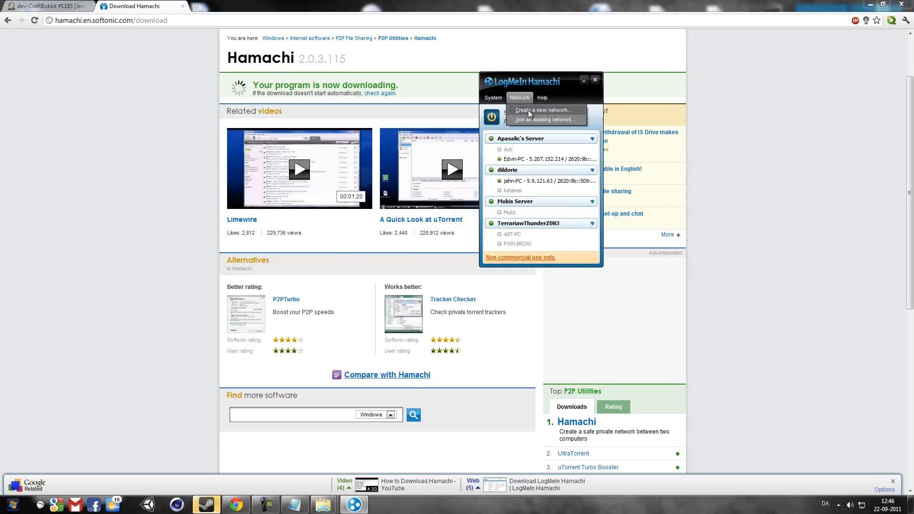
pyautogui.click(542, 111)
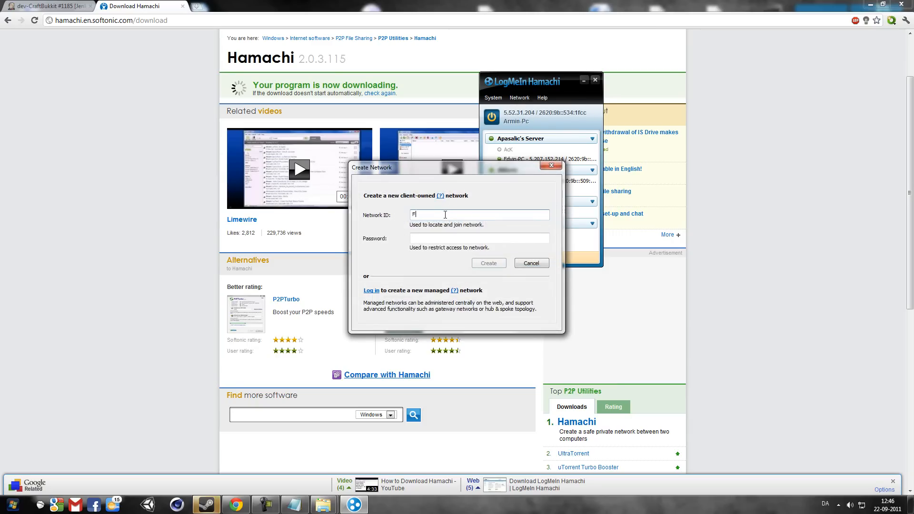
pyautogui.write('MINECRAFT_SERVER')
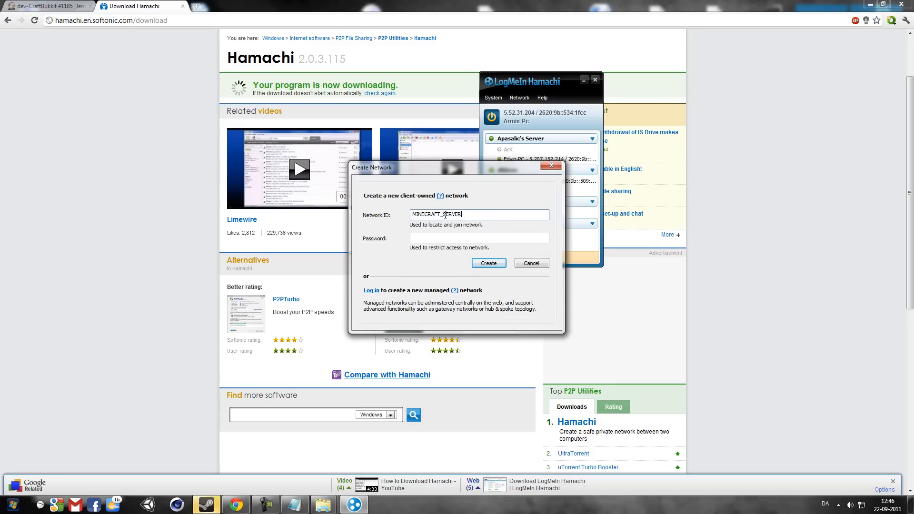
pyautogui.write('_HAI')
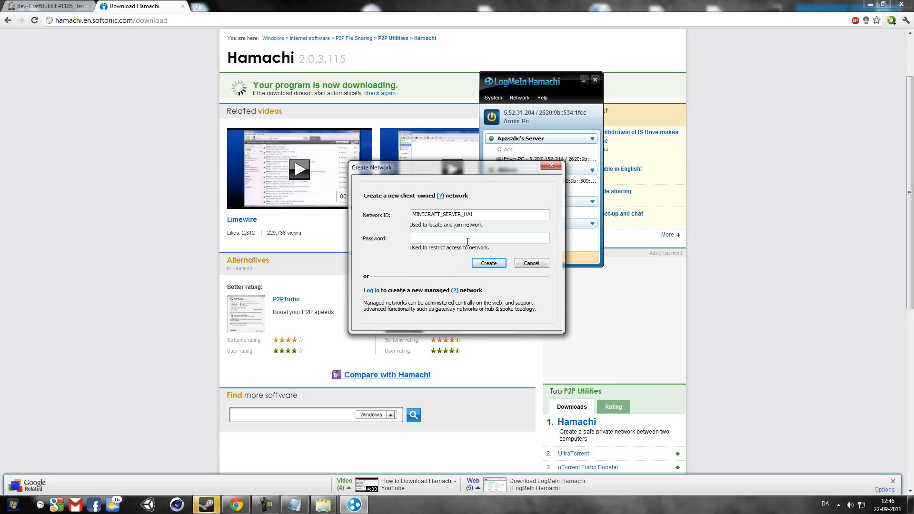
pyautogui.click(487, 263)
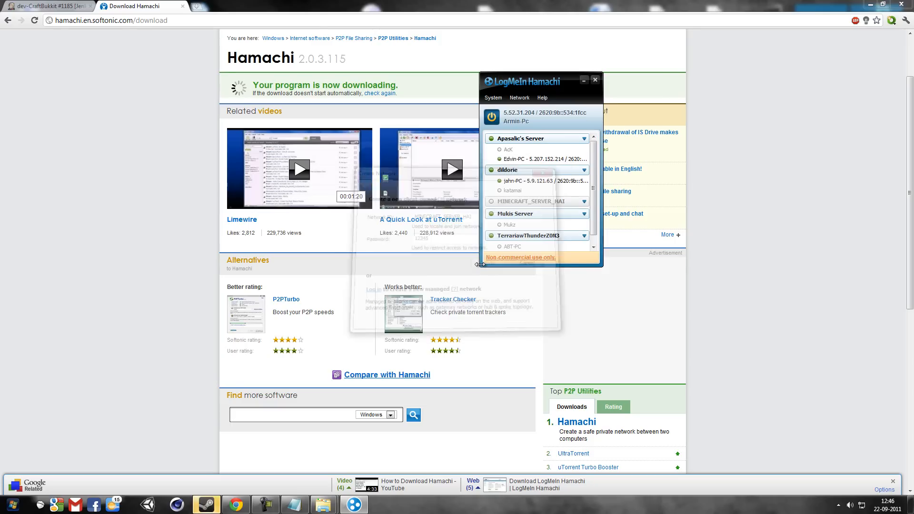
pyautogui.rightClick(525, 201)
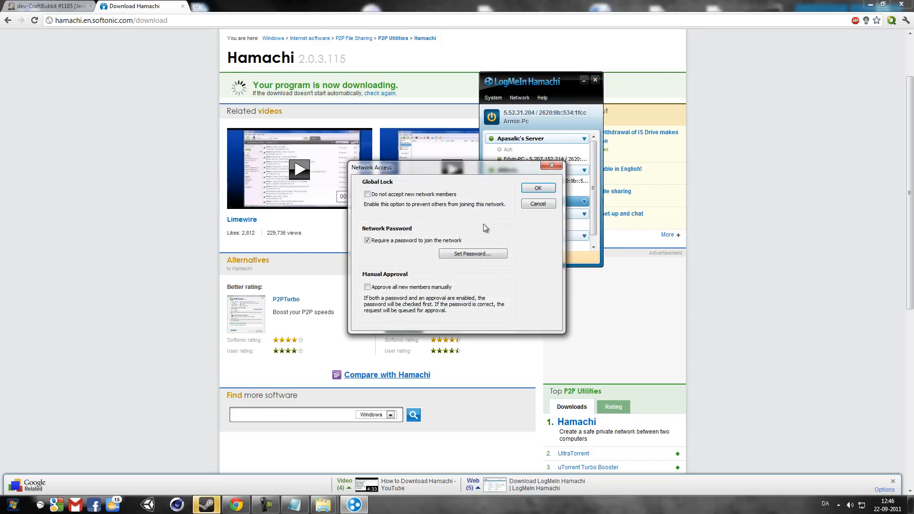
# Turn off the password requirement for joining MINECRAFT_SERVER_HAI and confirm.
pyautogui.click(368, 240)
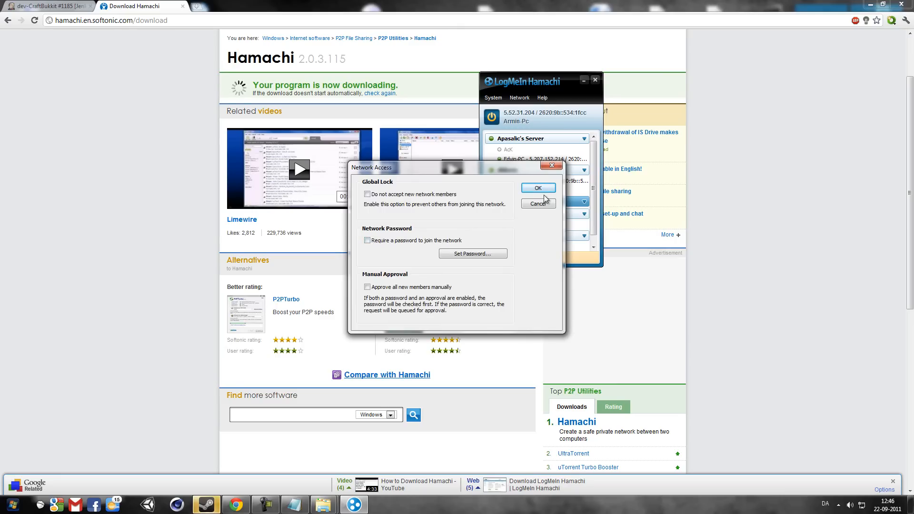
pyautogui.click(537, 187)
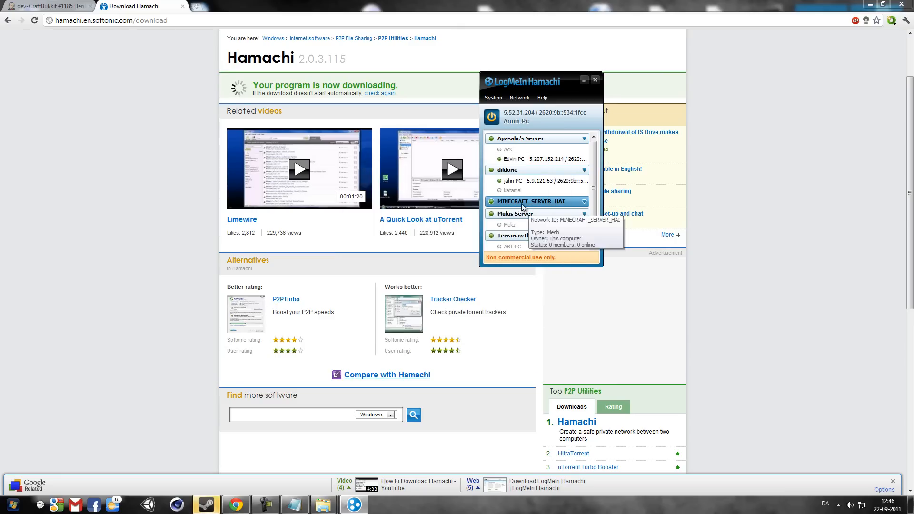
pyautogui.moveTo(523, 213)
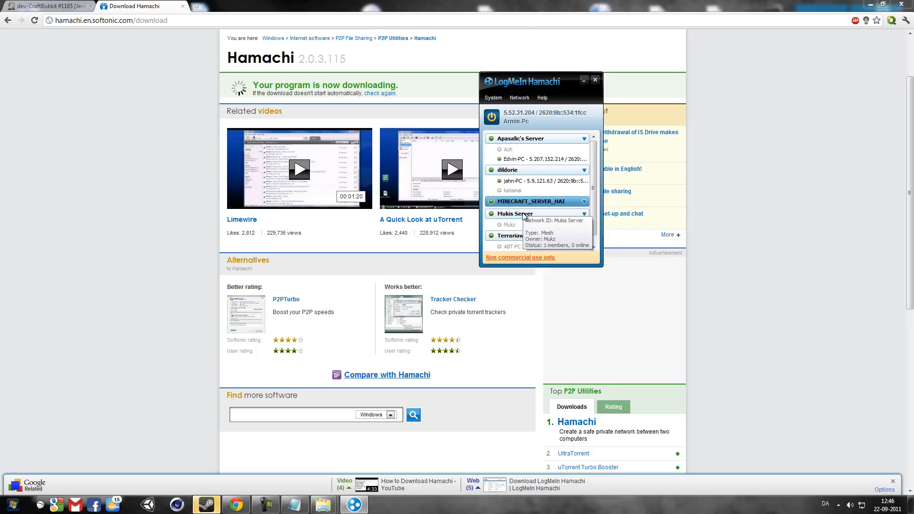
pyautogui.click(518, 97)
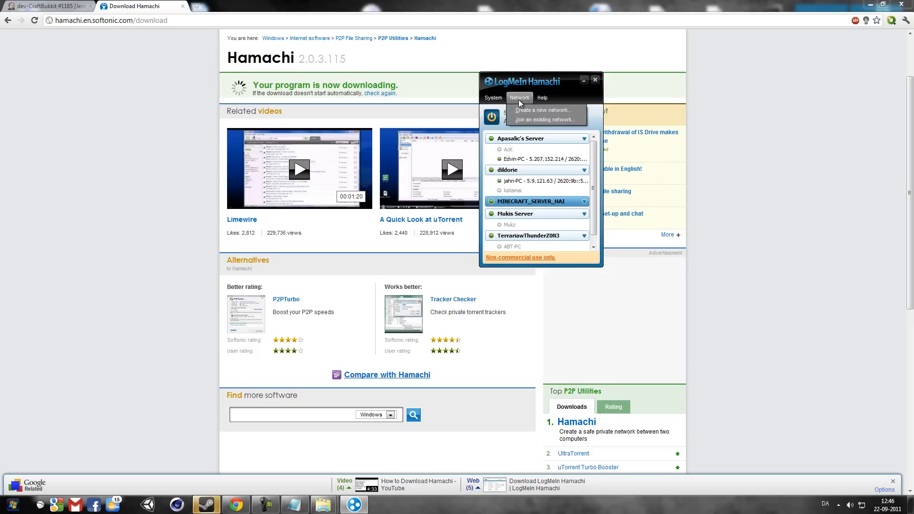
# Join the Hamachi network by entering MINECRAFT_SERVER_HAI as the Network ID.
pyautogui.click(544, 120)
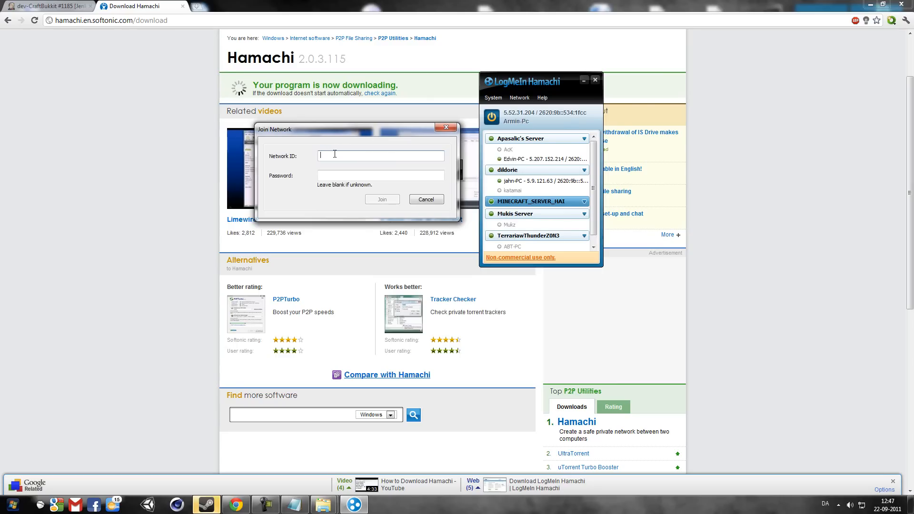
pyautogui.write('M')
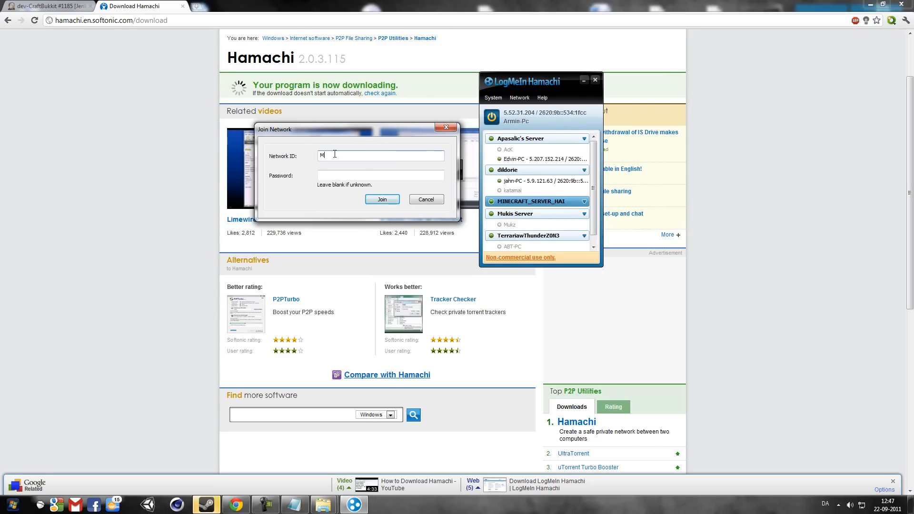
pyautogui.write('INECRAFT_SERVER_HAI')
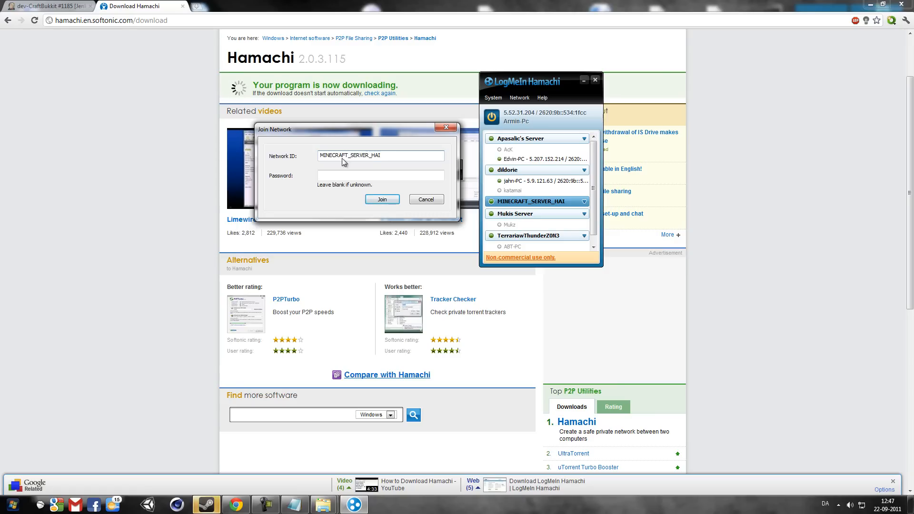
pyautogui.click(382, 199)
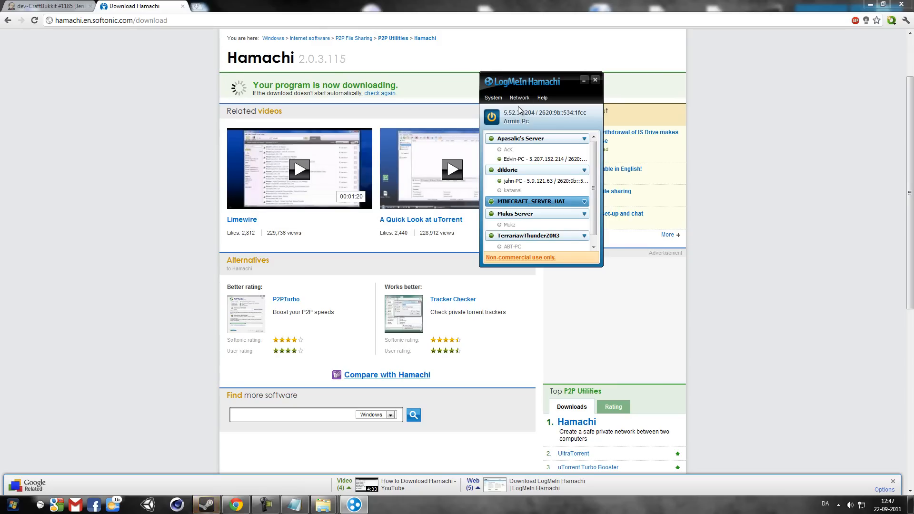
# Dismiss the Network menu and close the Hamachi window.
pyautogui.click(542, 97)
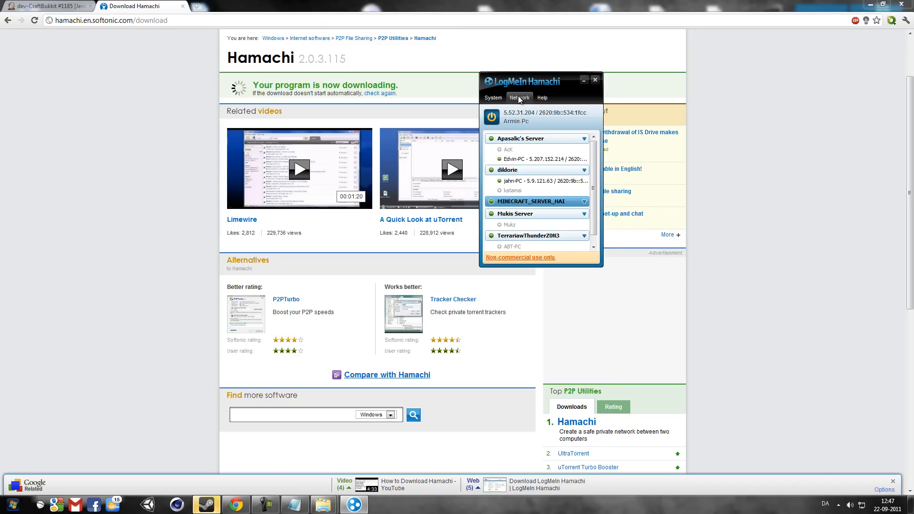
pyautogui.click(541, 97)
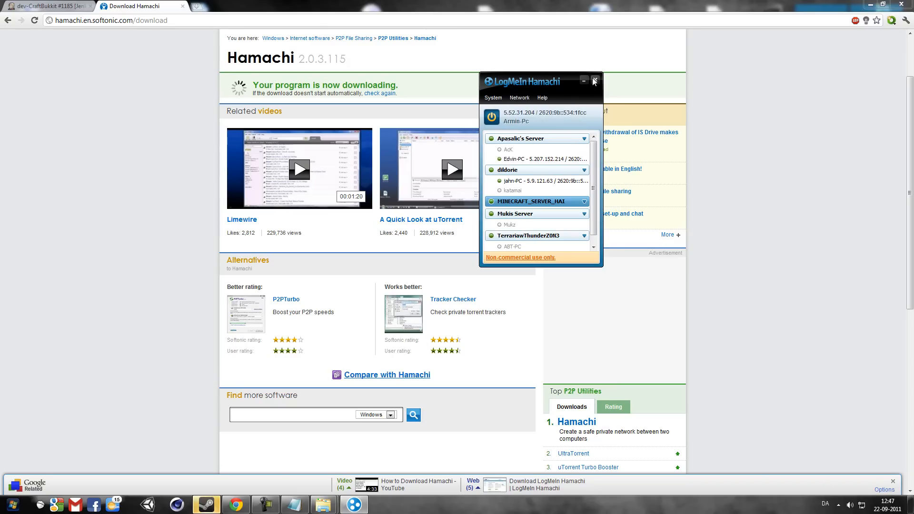
pyautogui.click(593, 81)
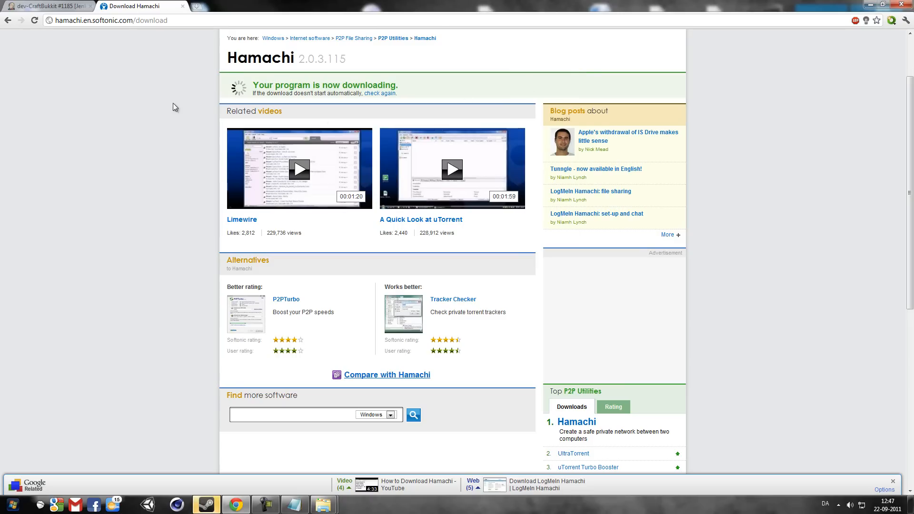
pyautogui.moveTo(116, 139)
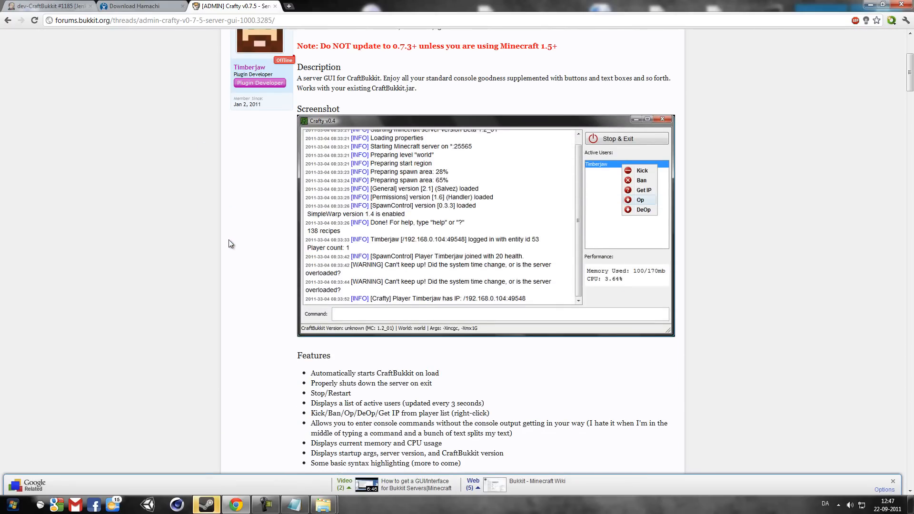
# Download Crafty v0.7.5 from the thread's Download & Installation section.
pyautogui.scroll(-3)
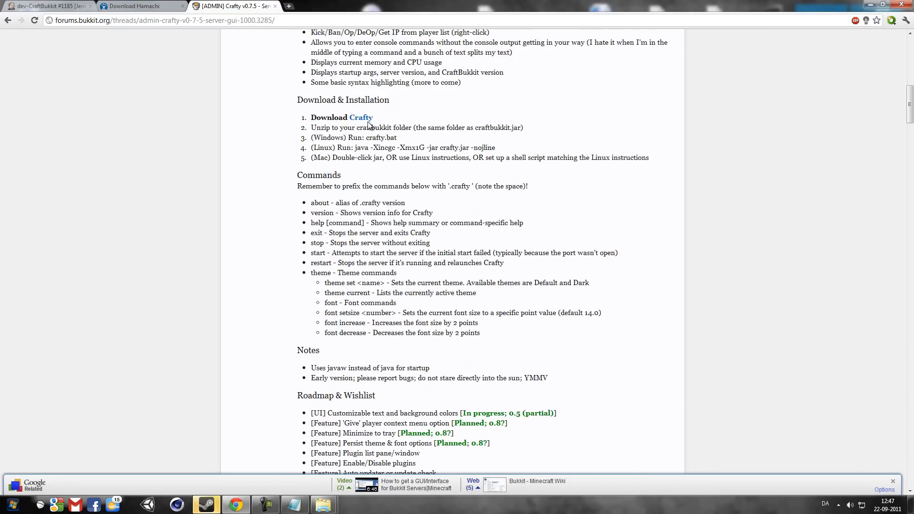
pyautogui.click(40, 485)
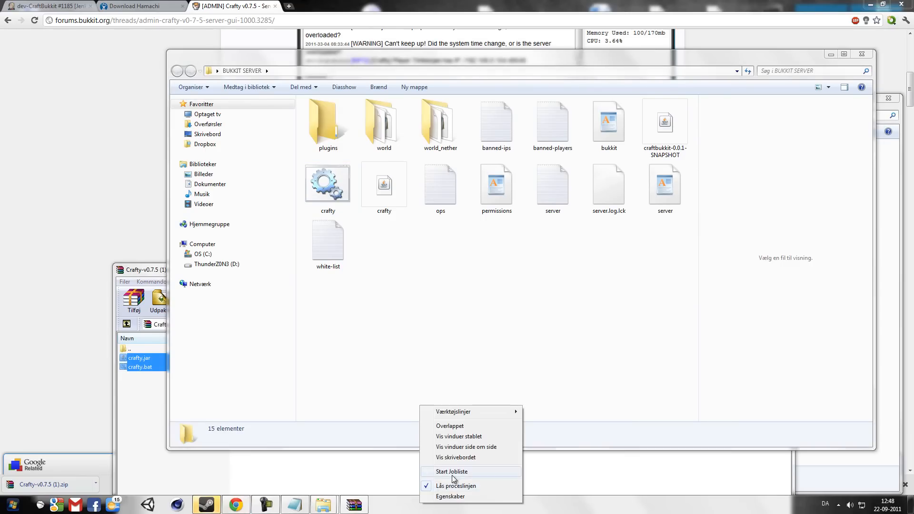
# End the running javaw.exe process from the task list.
pyautogui.click(451, 472)
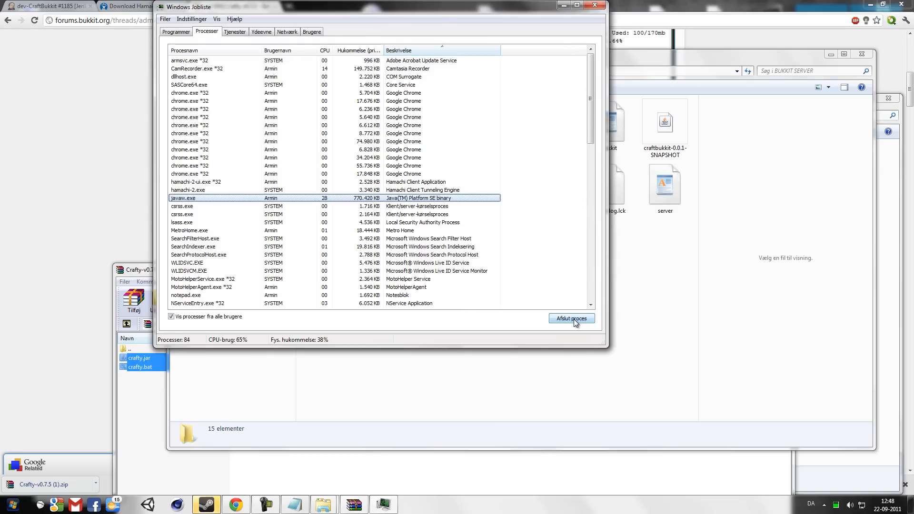
pyautogui.click(570, 318)
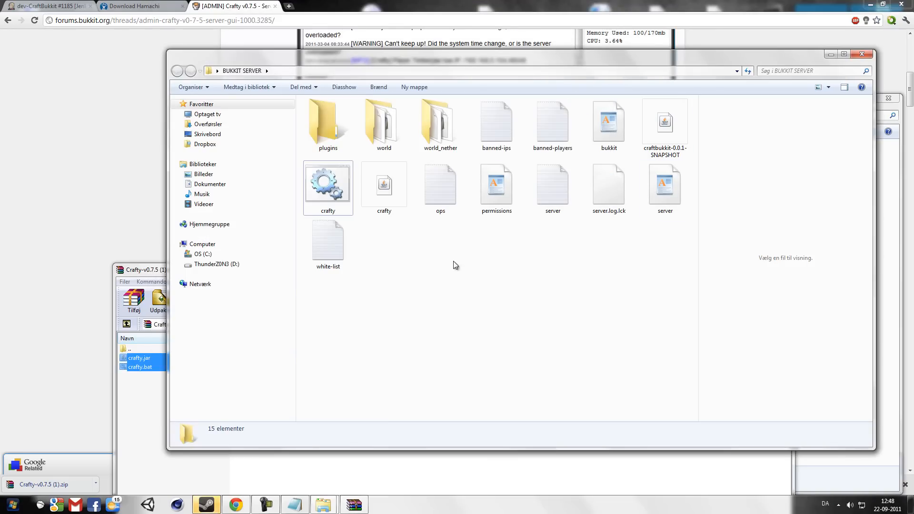
# Rename craftbukkit-0.0.1-SNAPSHOT.jar to craftbukkit in the BUKKIT SERVER folder.
pyautogui.rightClick(664, 123)
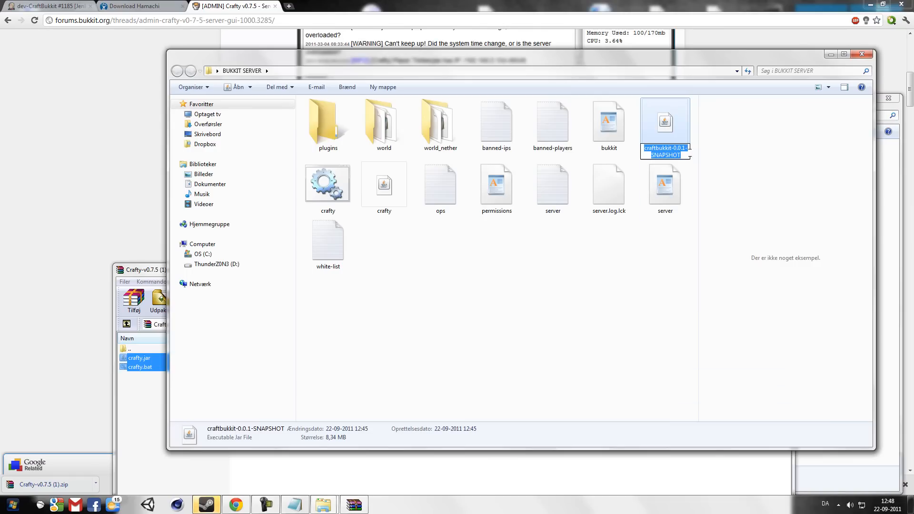
pyautogui.click(657, 148)
pyautogui.write('craftbukkit')
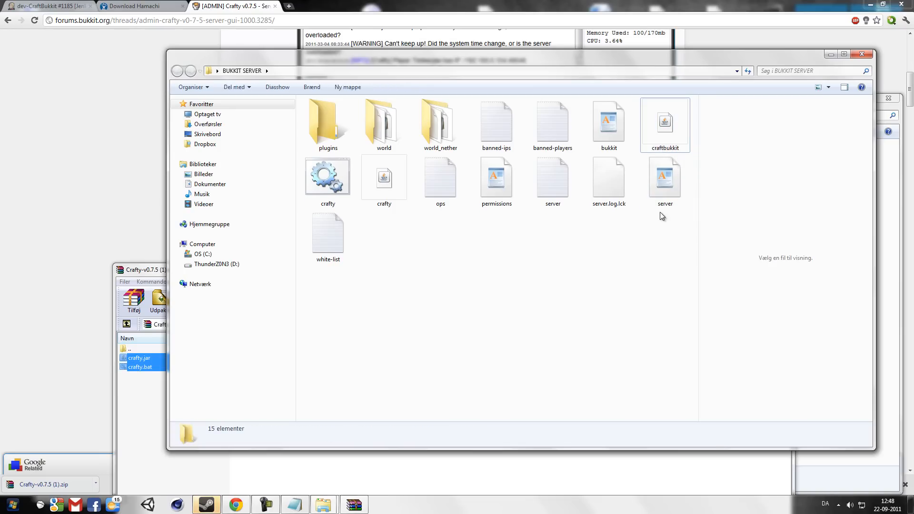
pyautogui.click(664, 178)
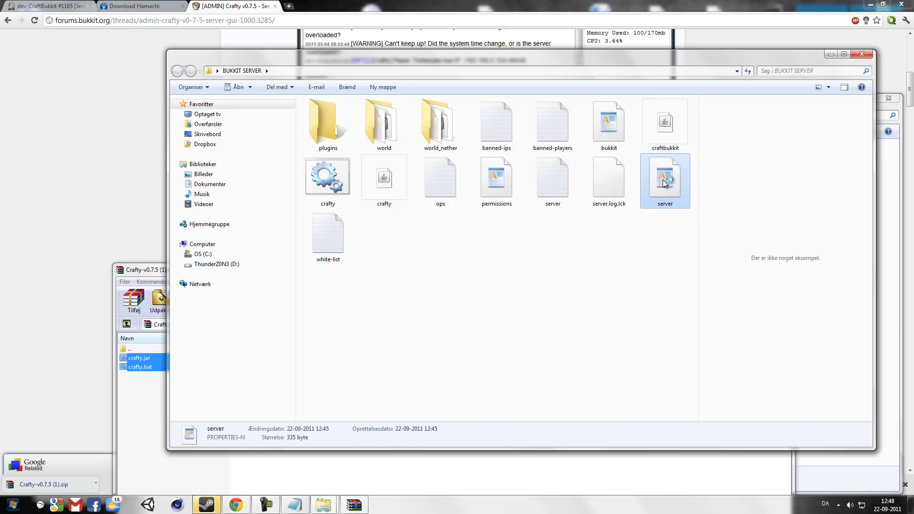
# Set allow-nether to false in the server.properties file.
pyautogui.doubleClick(664, 177)
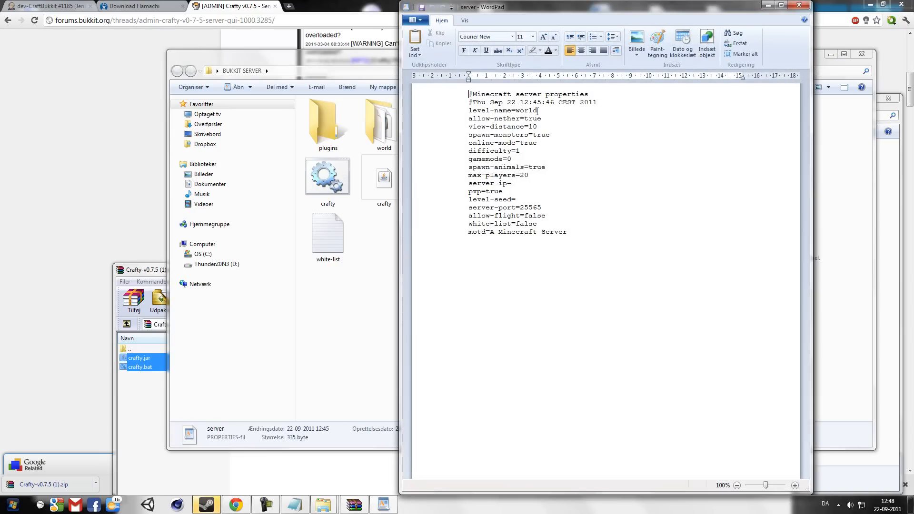
pyautogui.doubleClick(532, 118)
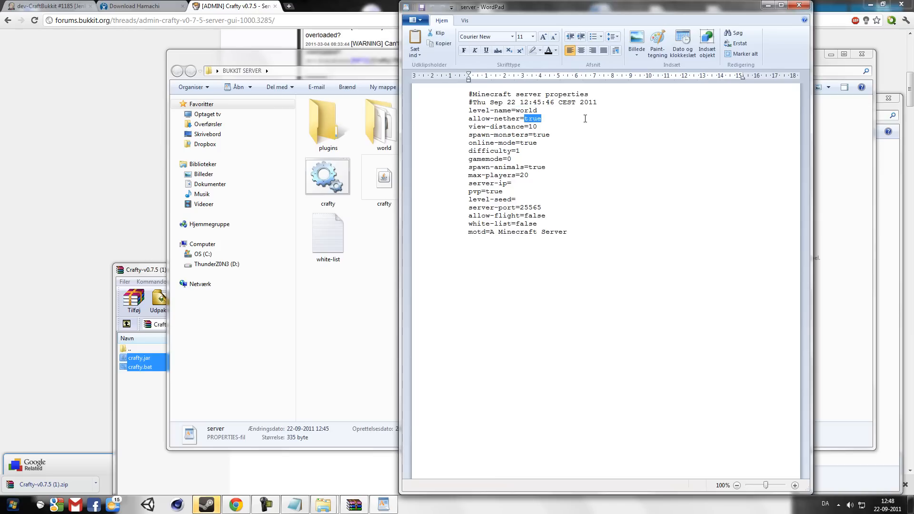
pyautogui.write('false')
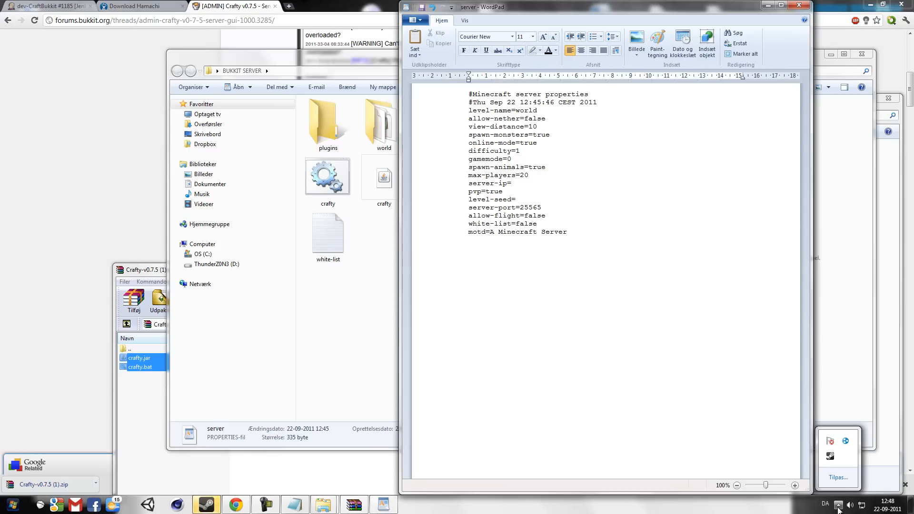
# Set server-ip to Hamachi's address 5.52.31.204 and close the properties file.
pyautogui.click(413, 505)
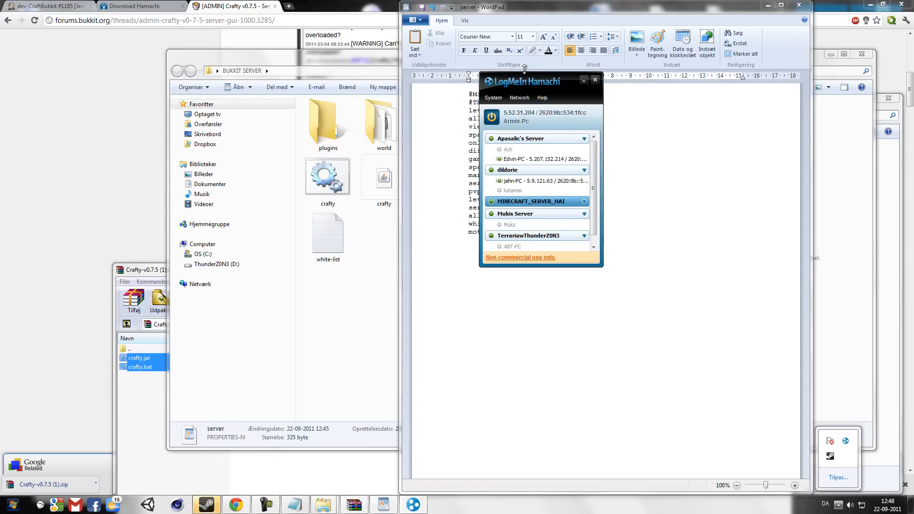
pyautogui.moveTo(525, 80); pyautogui.dragTo(737, 52)
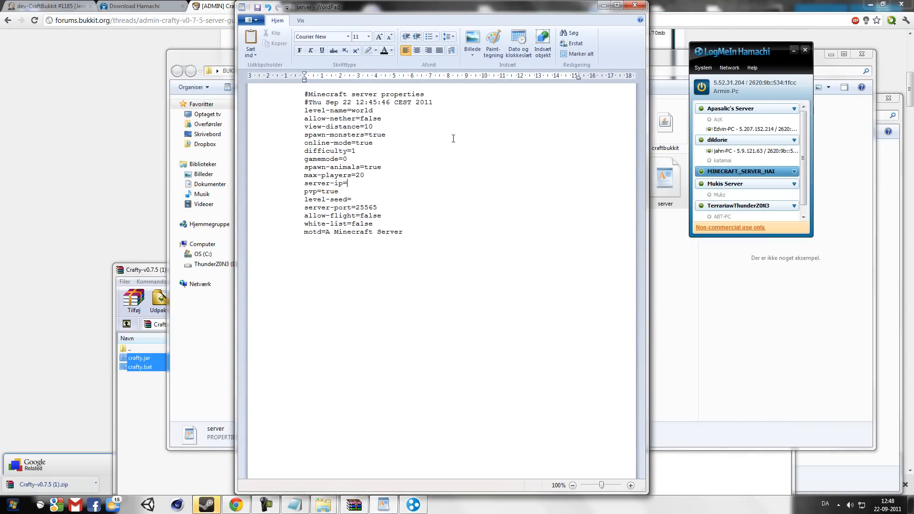
pyautogui.write('5.5')
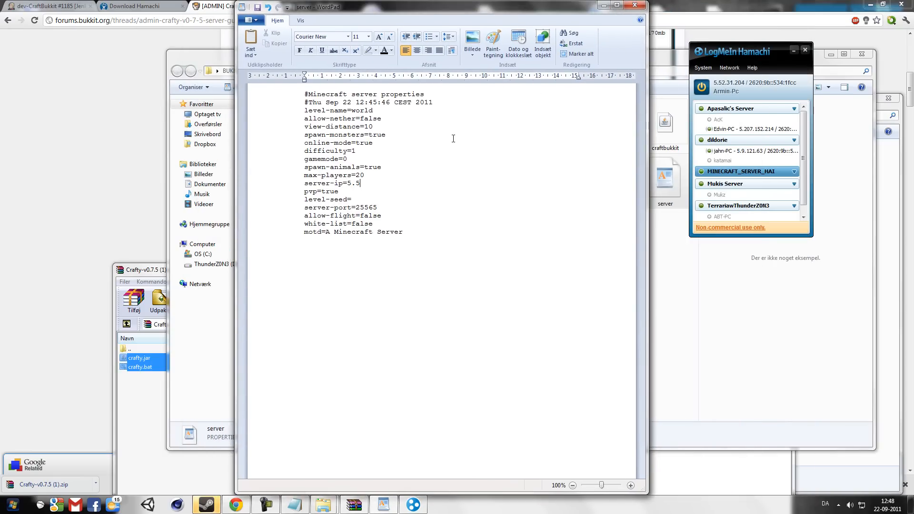
pyautogui.write('2.')
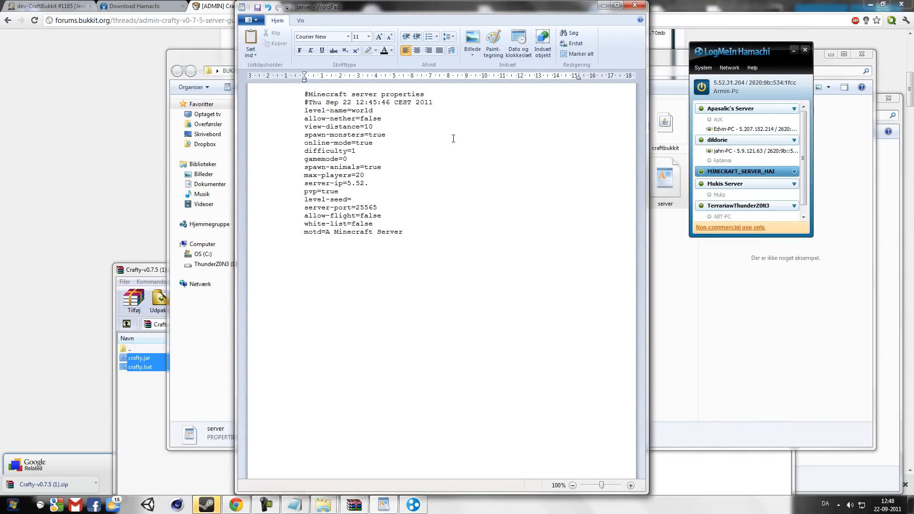
pyautogui.write('31')
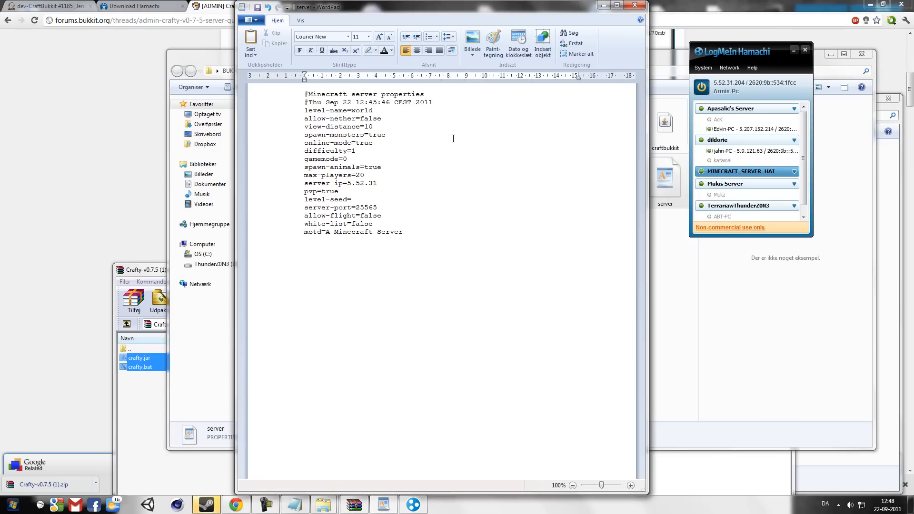
pyautogui.write('.204')
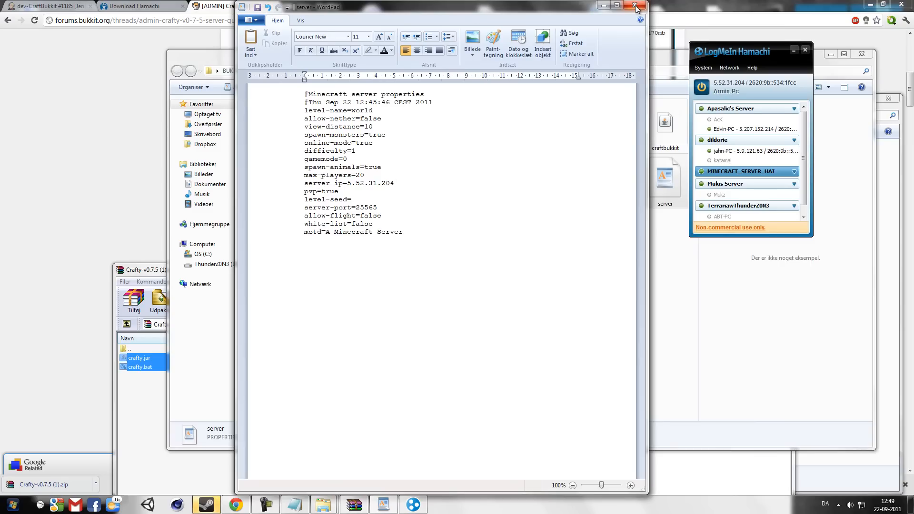
pyautogui.click(635, 6)
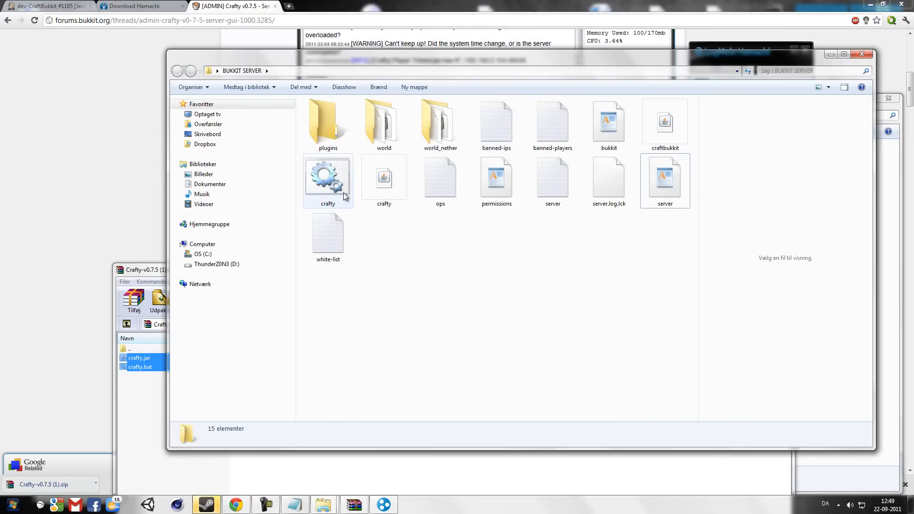
# Launch Crafty from crafty.bat and crafty.jar so the CraftBukkit server loads to Done.
pyautogui.click(328, 178)
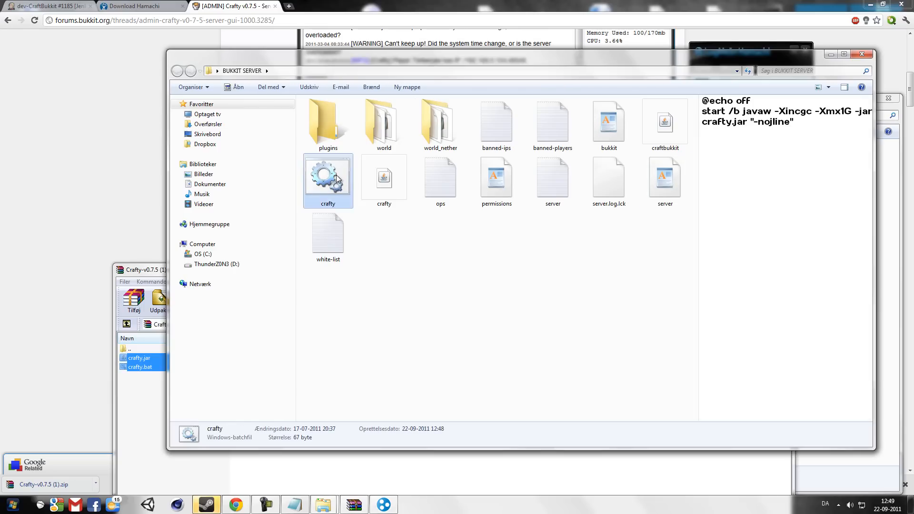
pyautogui.doubleClick(328, 180)
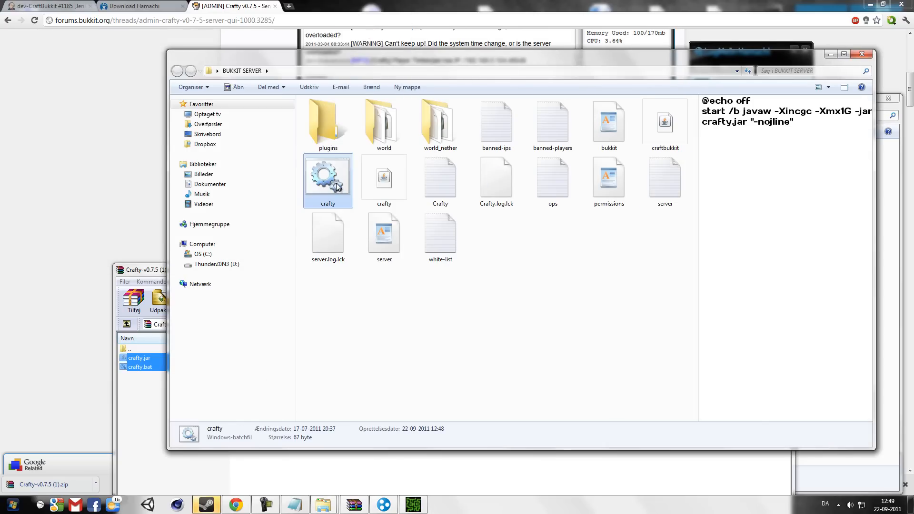
pyautogui.doubleClick(327, 175)
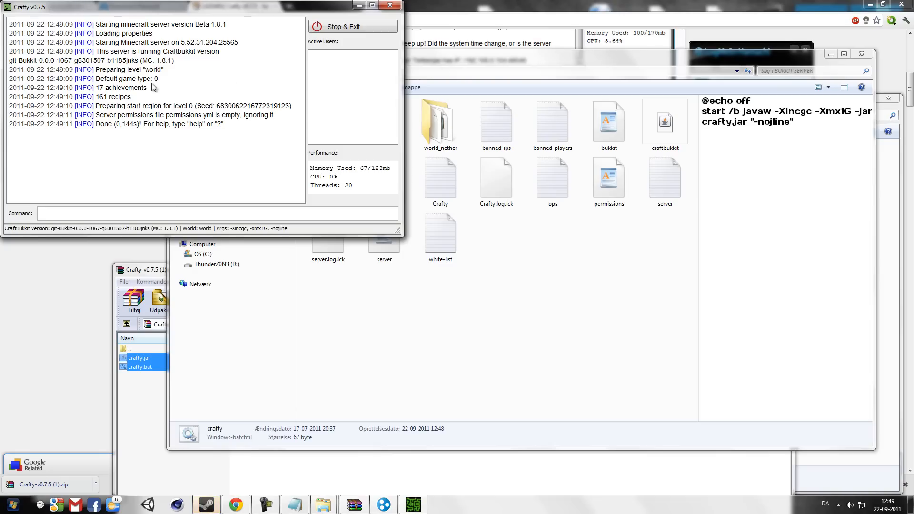
pyautogui.moveTo(331, 198)
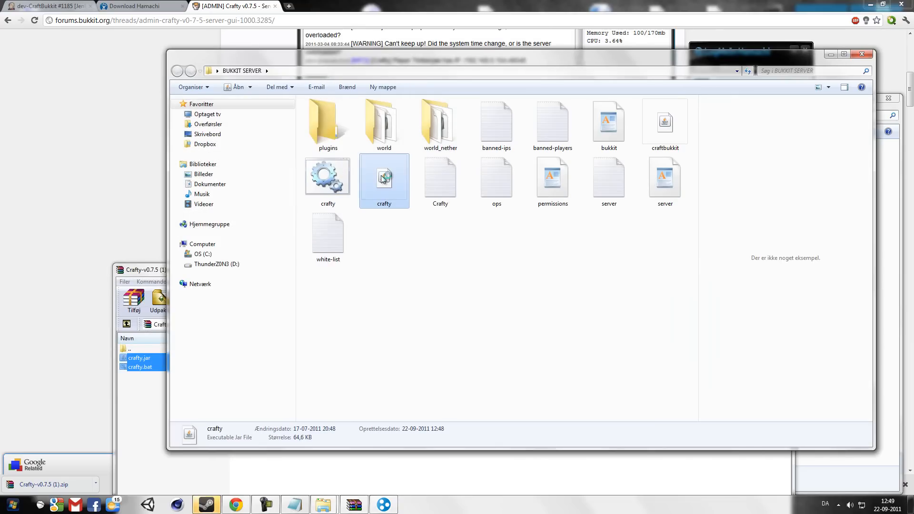
pyautogui.doubleClick(384, 177)
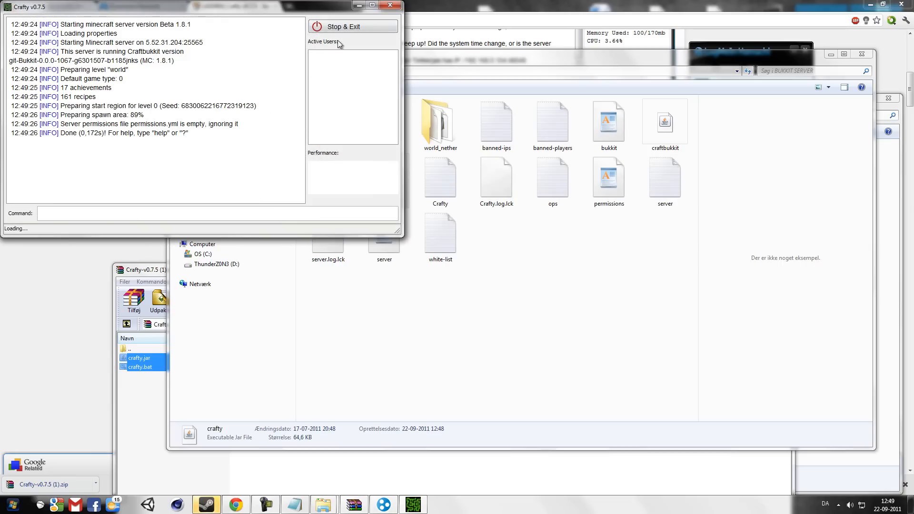
pyautogui.moveTo(390, 6)
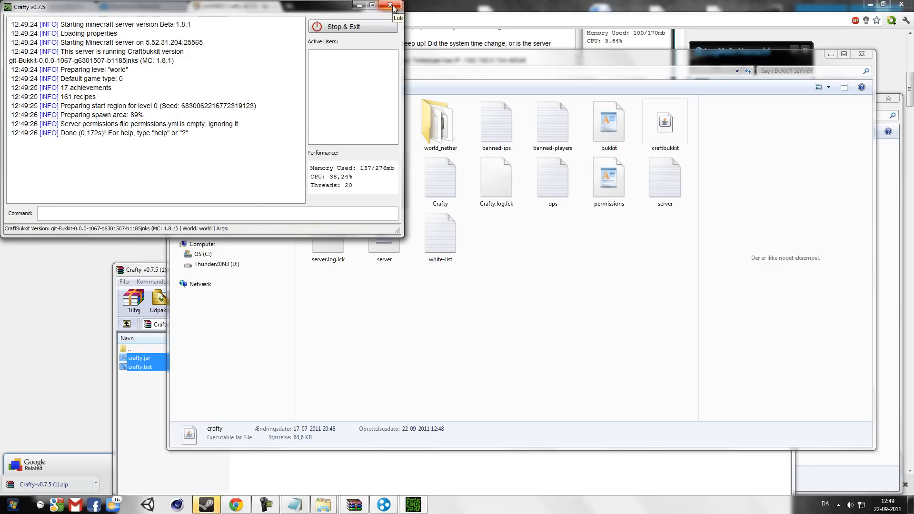
pyautogui.moveTo(518, 218)
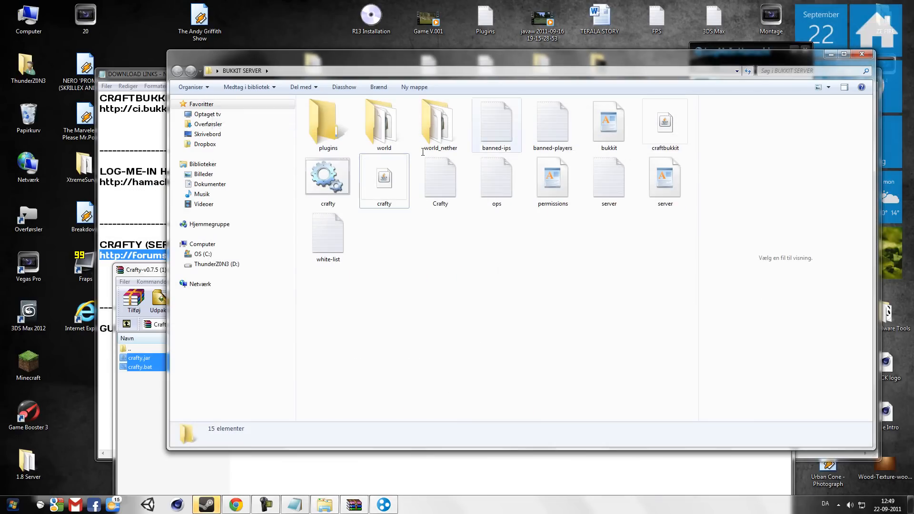
# Close the Crafty zip archive, log in to Minecraft and maximize the game window.
pyautogui.click(146, 74)
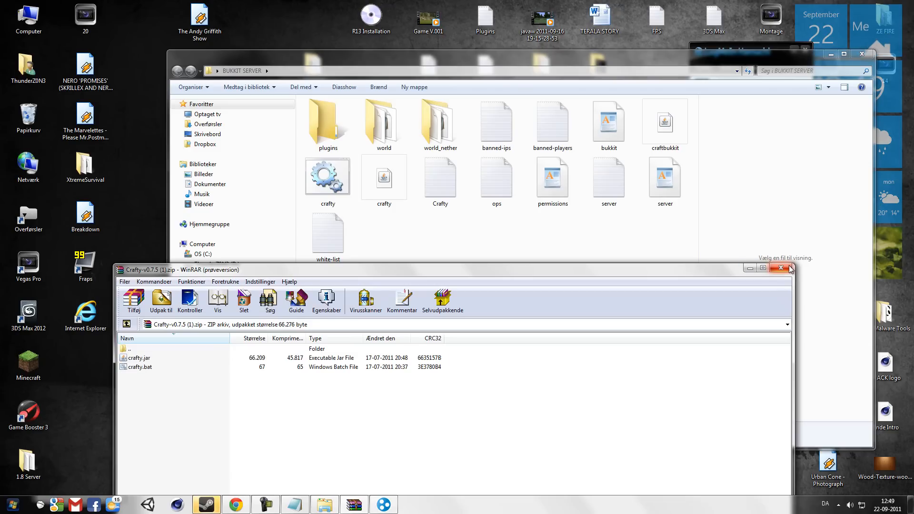
pyautogui.click(780, 268)
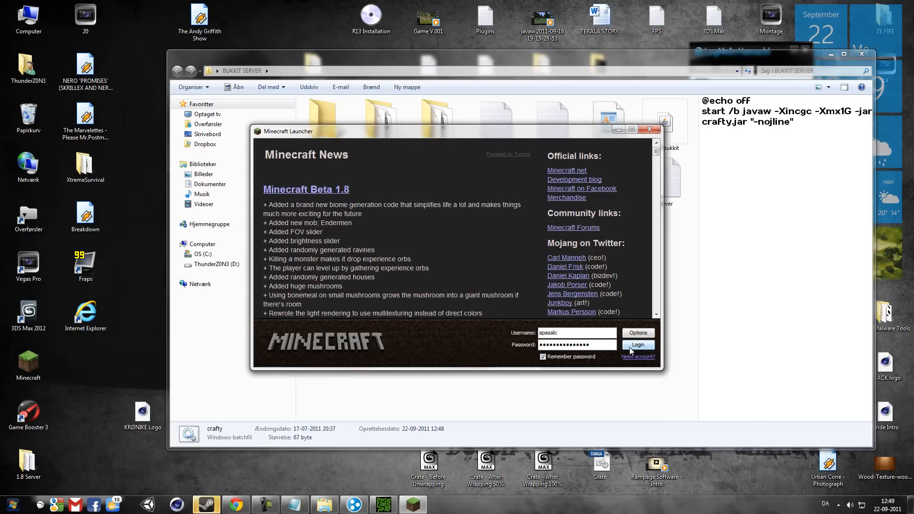
pyautogui.click(637, 344)
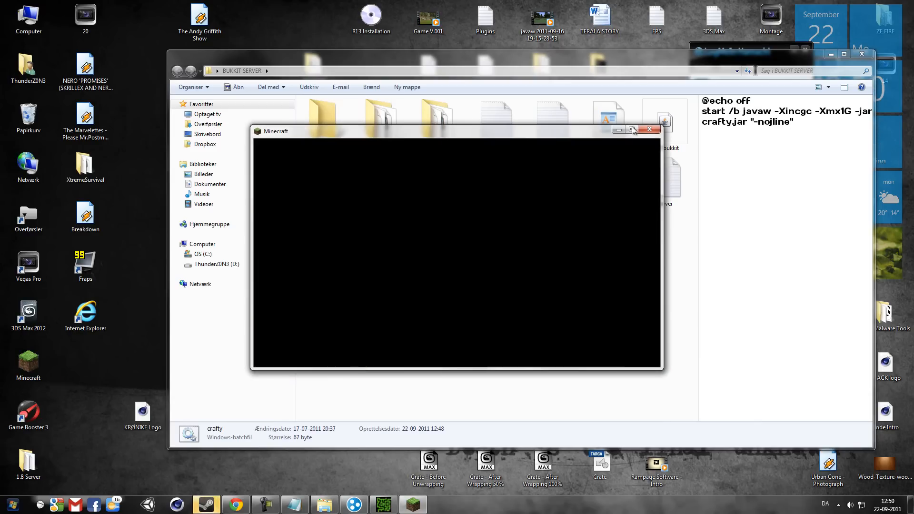
pyautogui.click(632, 130)
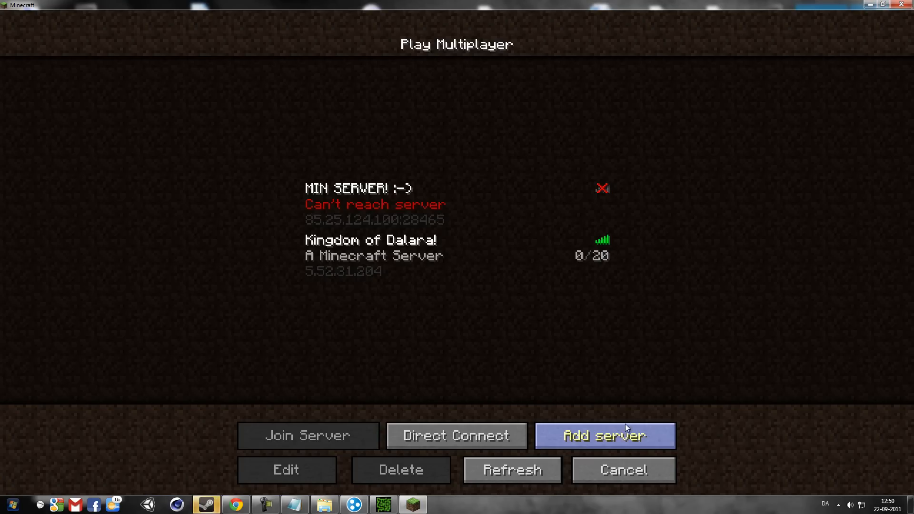
# Start adding a server entry with address 5.52., then cancel it.
pyautogui.click(604, 435)
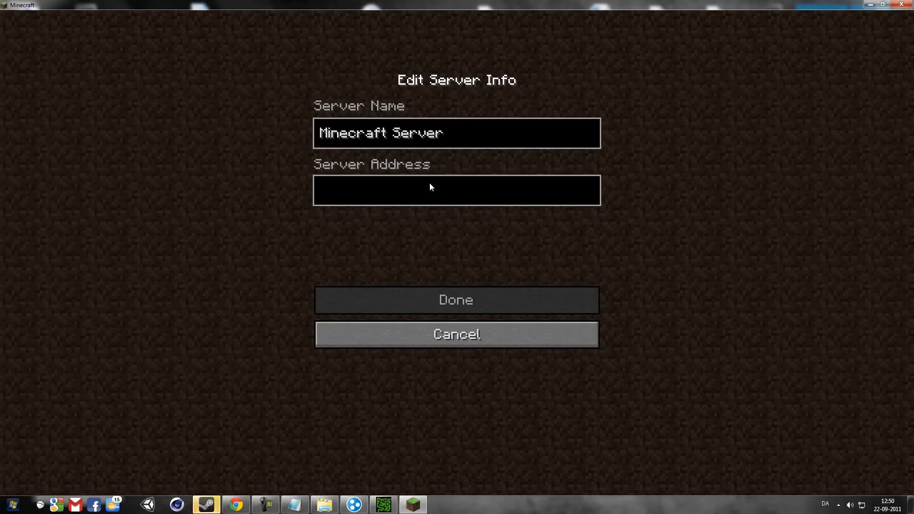
pyautogui.write('5.52')
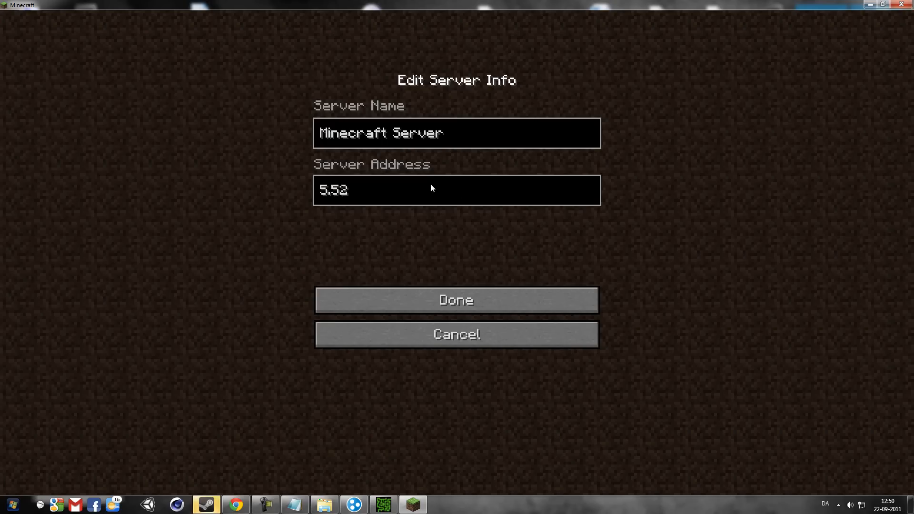
pyautogui.write('.')
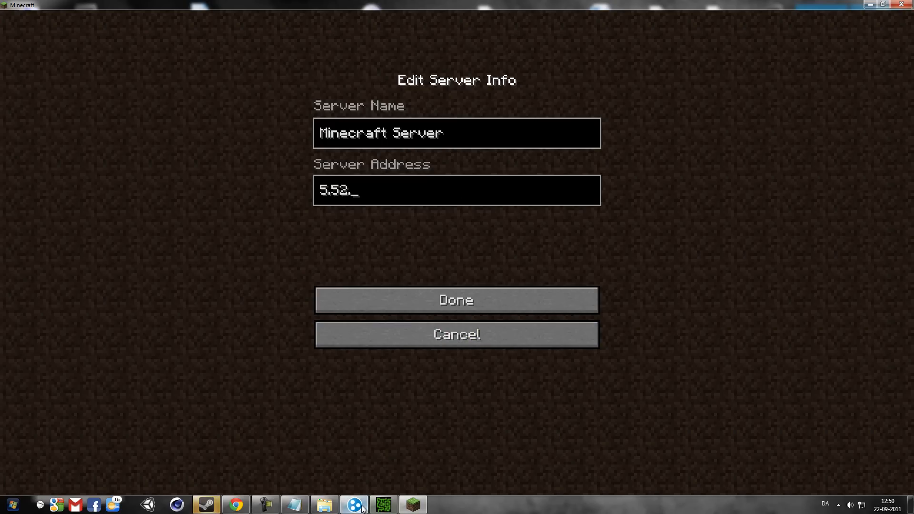
pyautogui.click(456, 300)
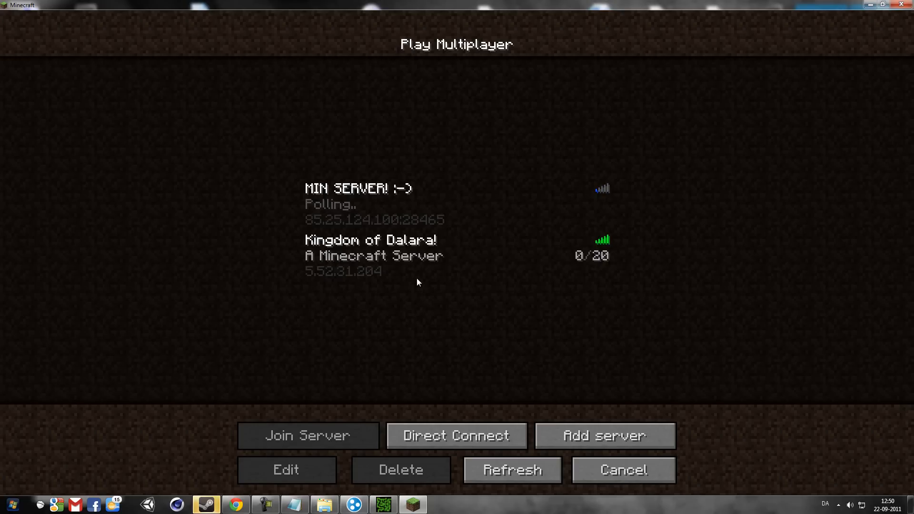
# Join the Kingdom of Dalara server and pause the game to free the mouse.
pyautogui.click(385, 255)
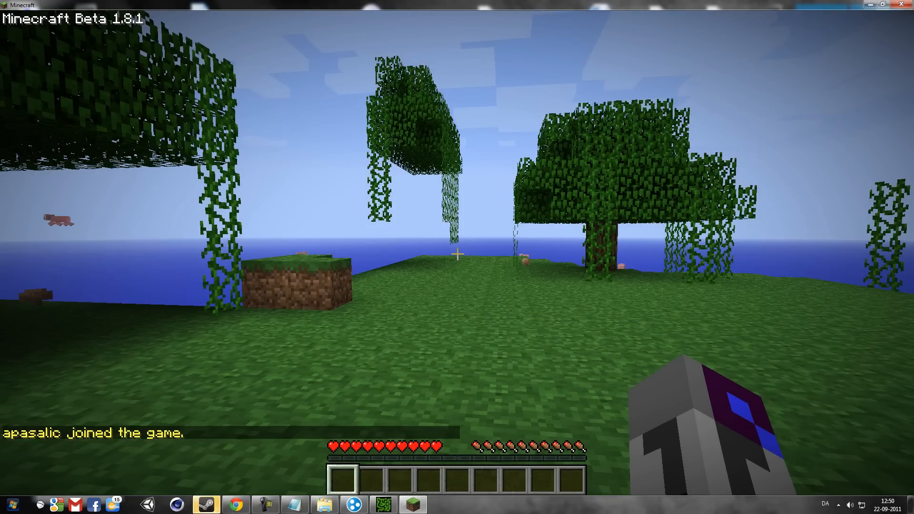
pyautogui.press('Escape')
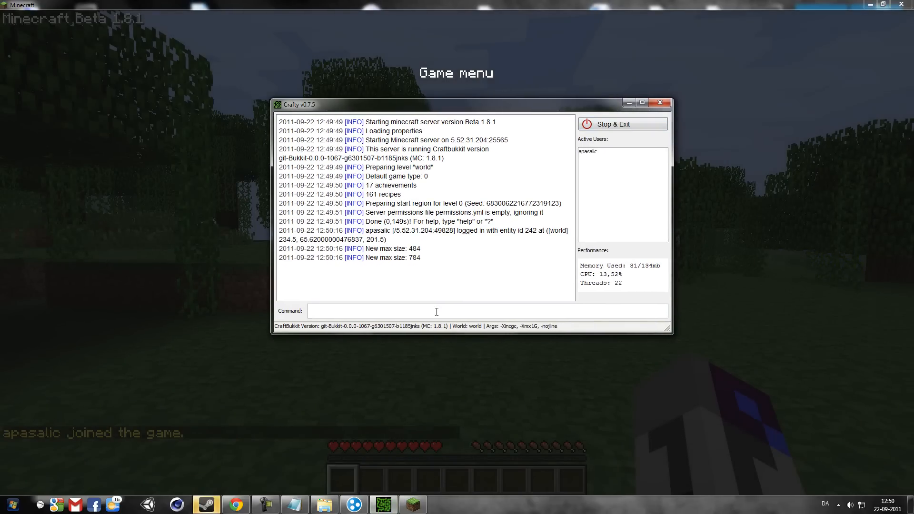
# Run 'gamemode pasalic 1' in the Crafty command box to make the player creative.
pyautogui.click(436, 311)
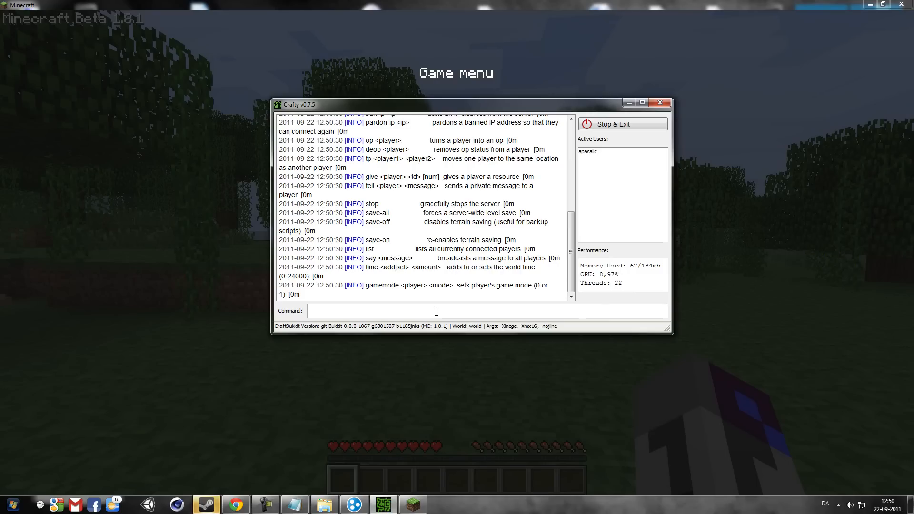
pyautogui.write('gamemode a')
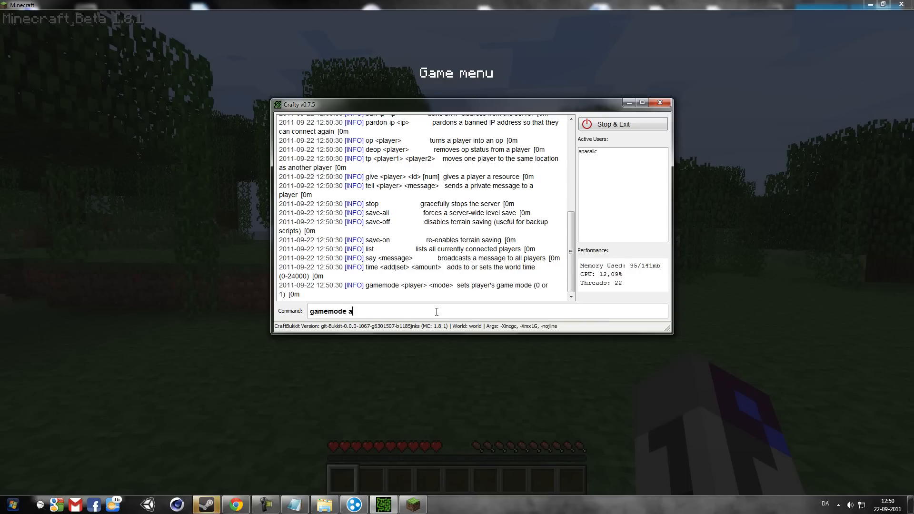
pyautogui.write('pasalic 1')
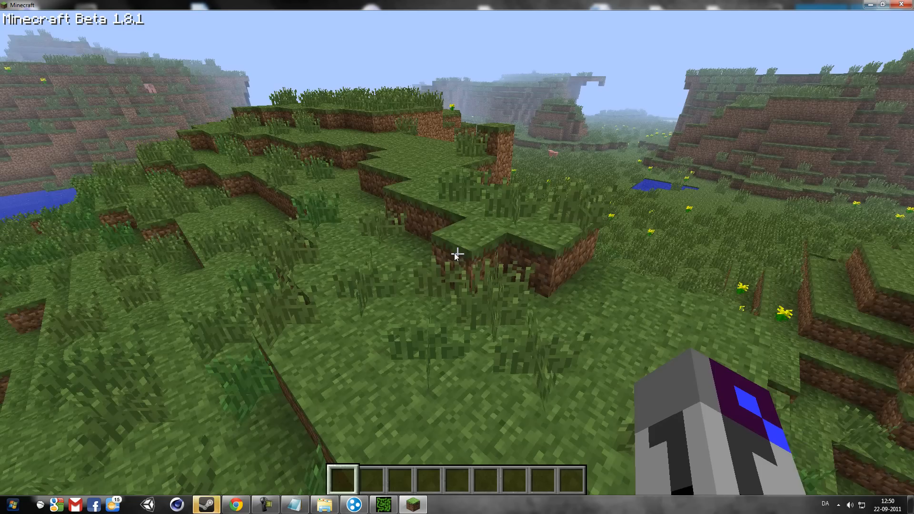
pyautogui.moveTo(457, 257)
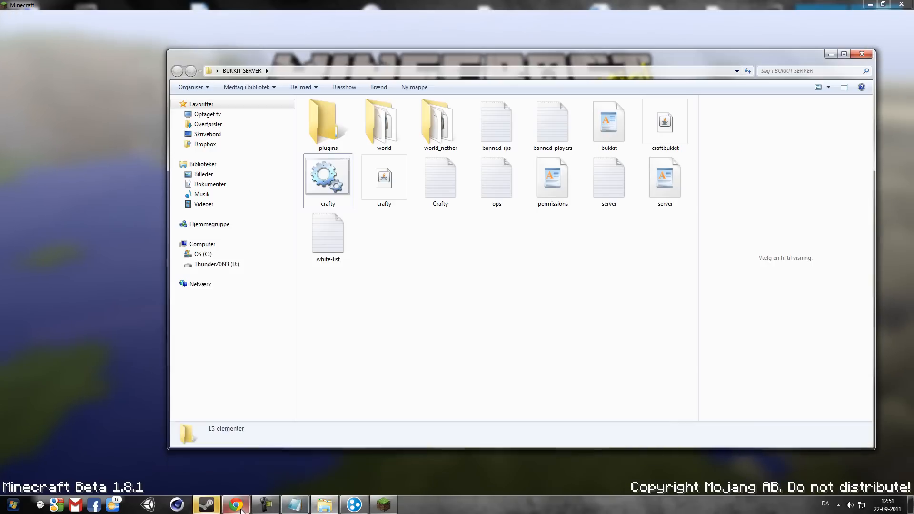
# Search the Bukkit plugin list by title for Magiccarpet in the browser.
pyautogui.click(235, 505)
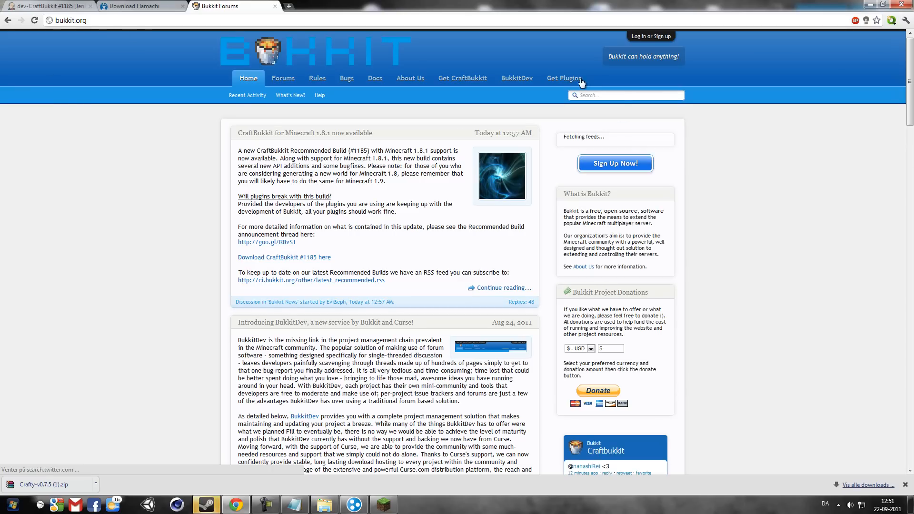
pyautogui.click(563, 78)
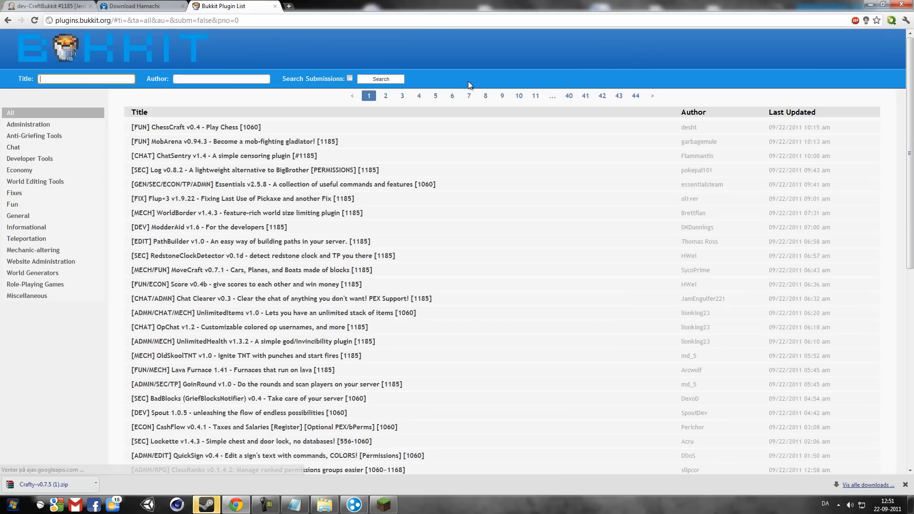
pyautogui.click(86, 79)
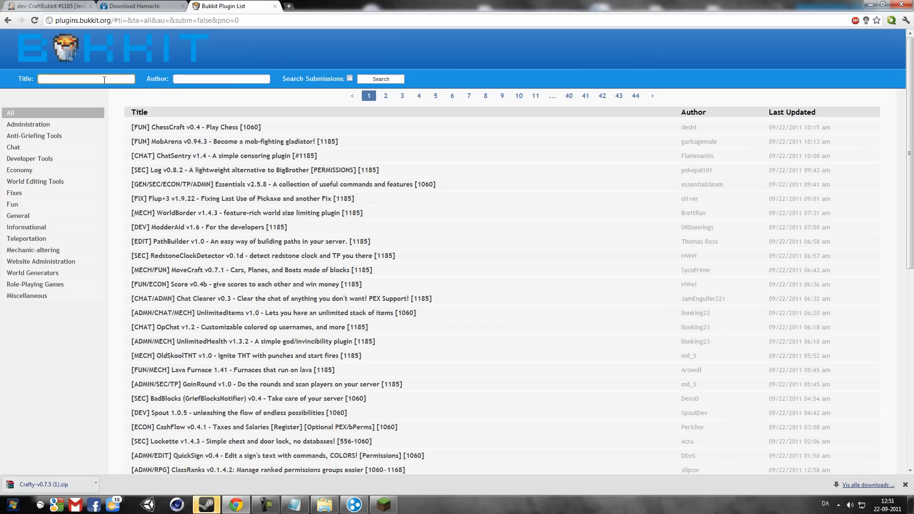
pyautogui.click(85, 79)
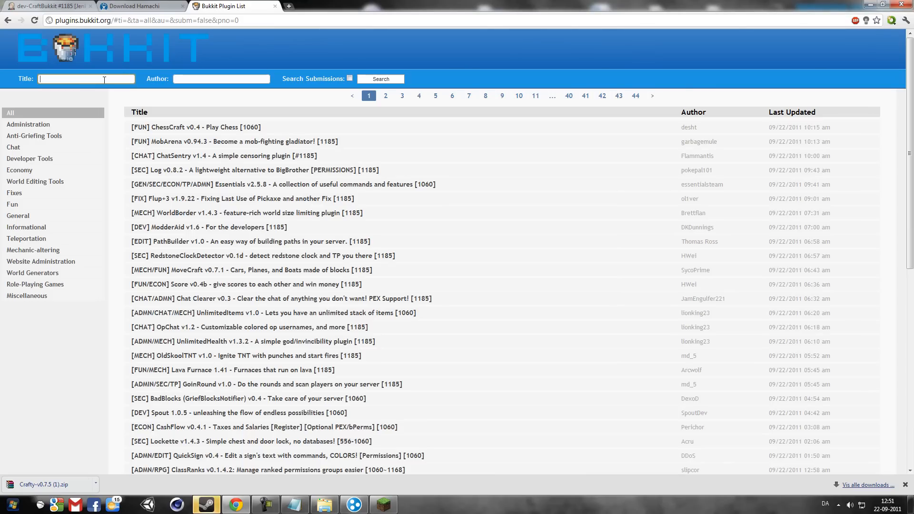
pyautogui.write('Magiccarpet')
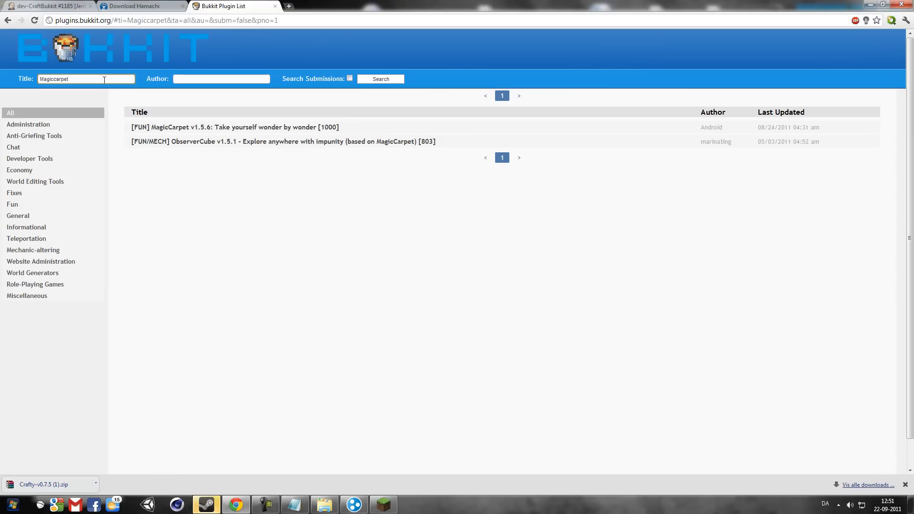
# Open the MagicCarpet v1.5.6 thread and download MagicCarpet.jar.
pyautogui.click(233, 126)
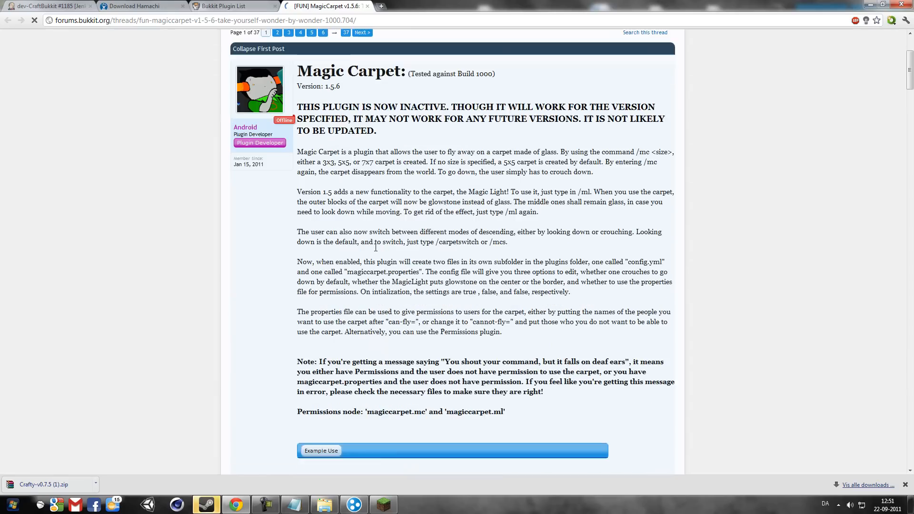
pyautogui.scroll(-3)
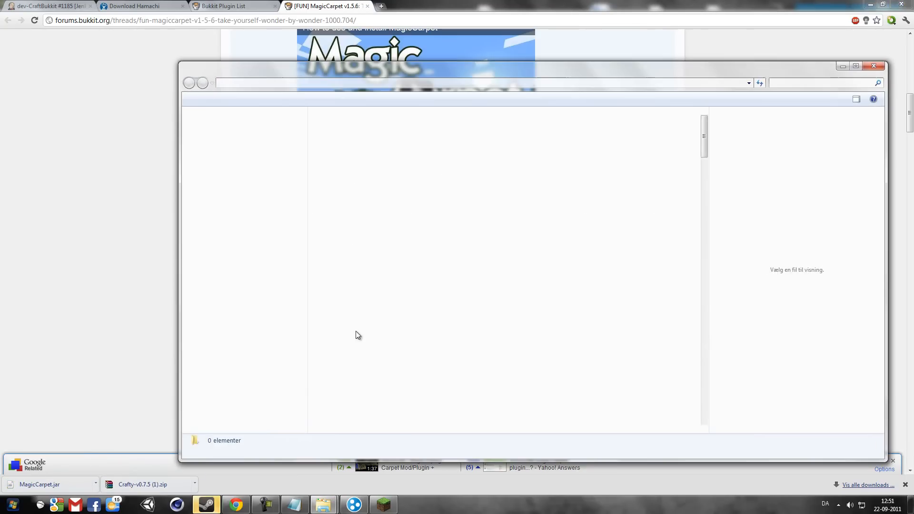
# Paste MagicCarpet.jar into BUKKIT SERVER and move it into the plugins folder.
pyautogui.rightClick(614, 383)
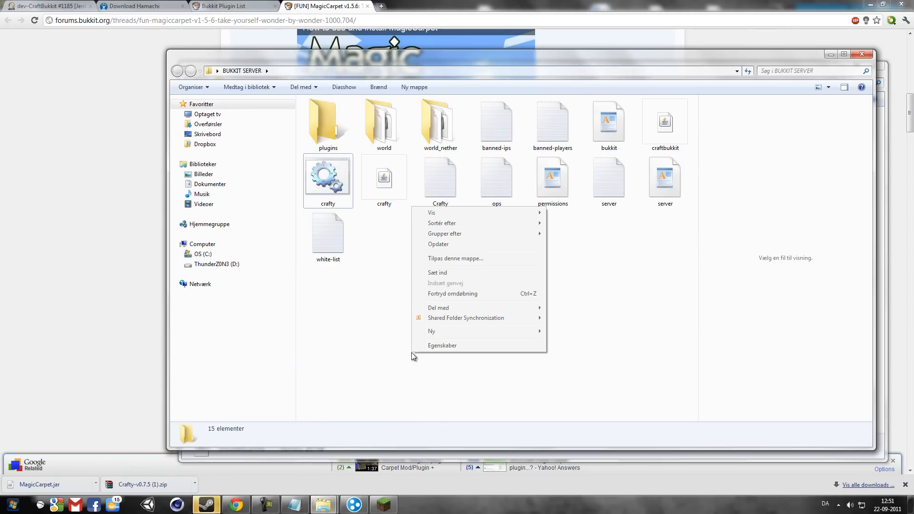
pyautogui.click(437, 273)
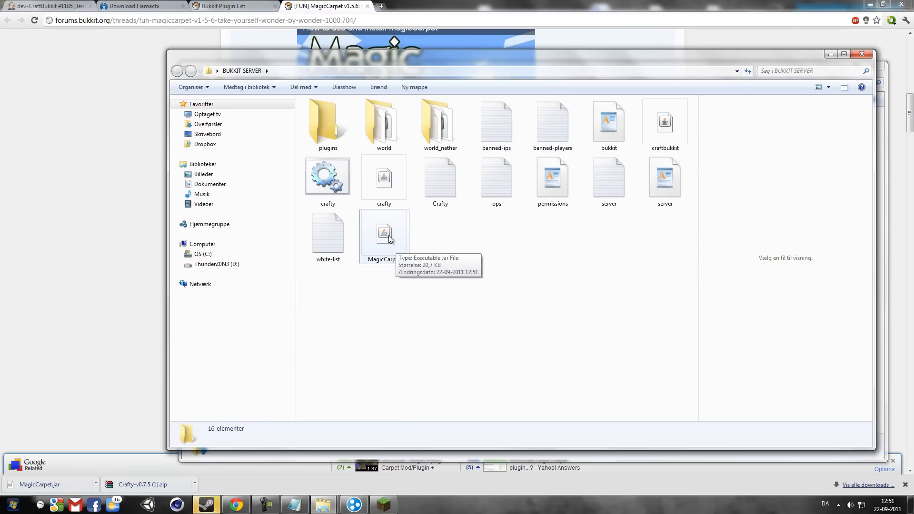
pyautogui.moveTo(397, 238)
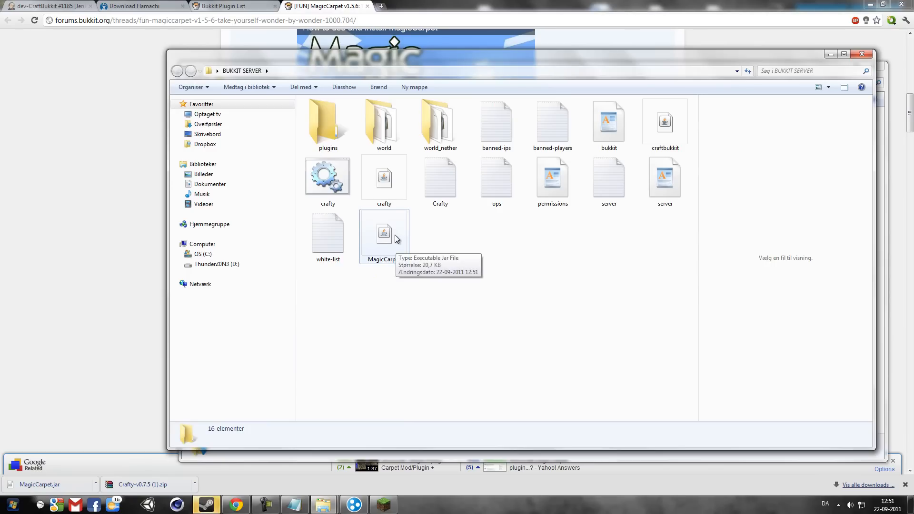
pyautogui.click(384, 234)
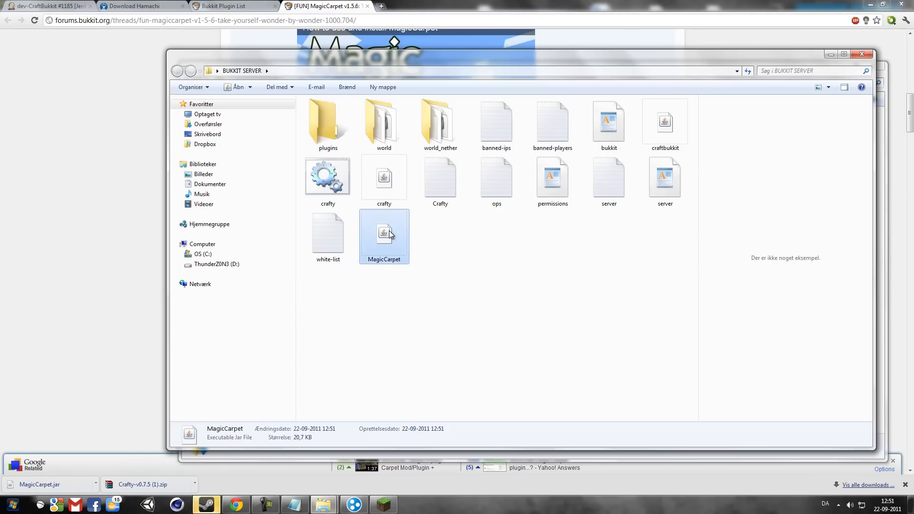
pyautogui.moveTo(384, 237); pyautogui.dragTo(329, 123)
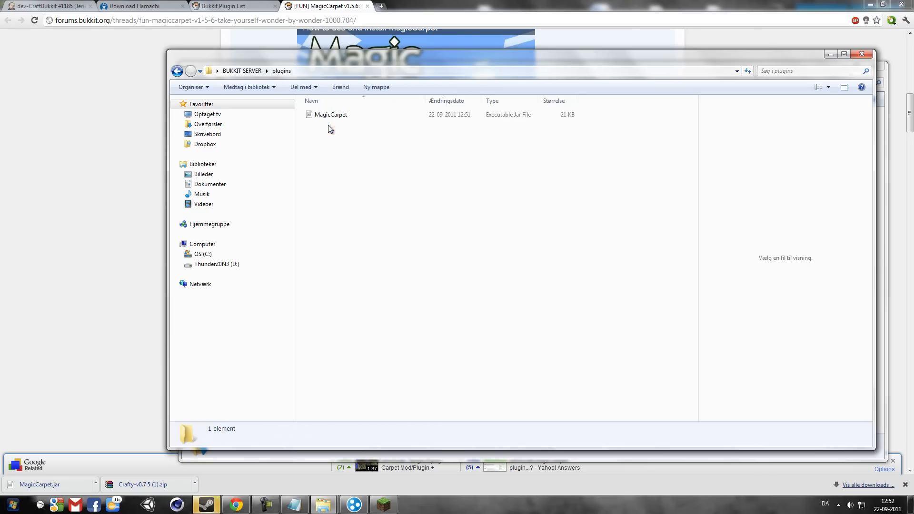
# Return to BUKKIT SERVER and relaunch the Crafty server tool.
pyautogui.click(178, 71)
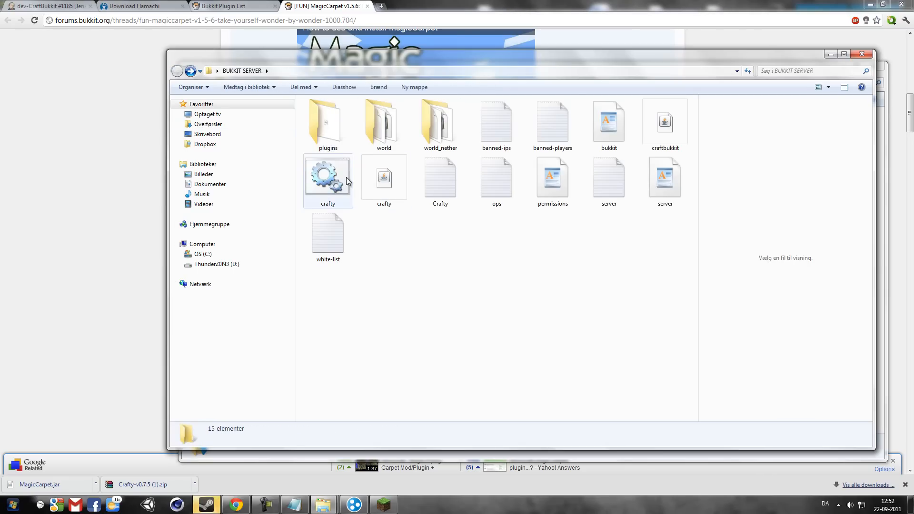
pyautogui.doubleClick(327, 175)
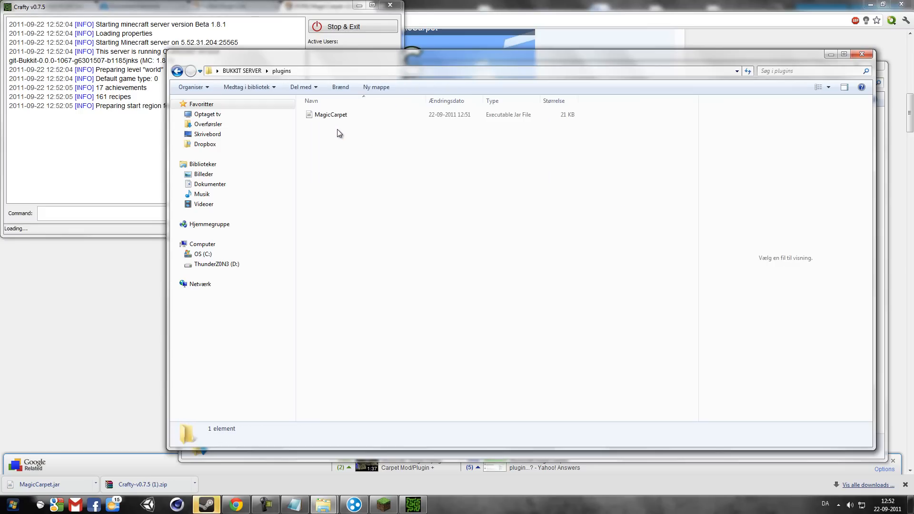
# View the generated MagicCarpet folder in plugins with its config and magiccarpet files.
pyautogui.click(177, 71)
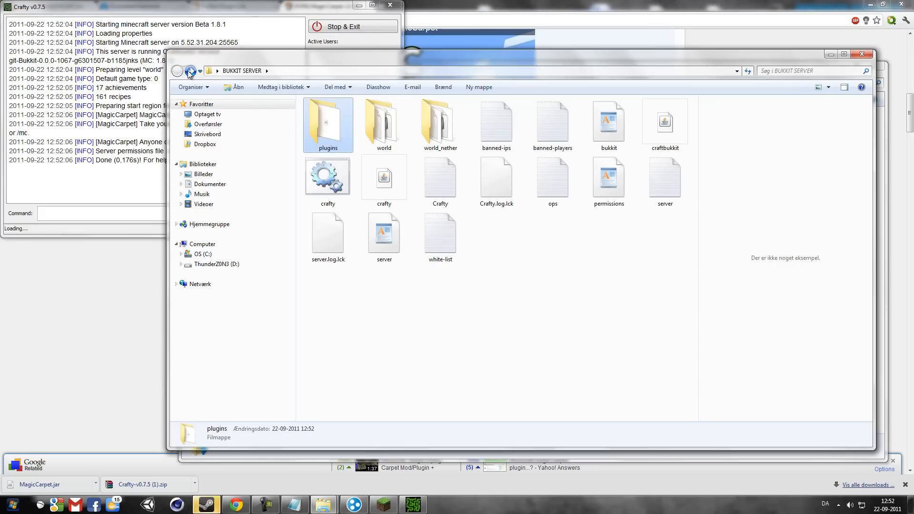
pyautogui.doubleClick(328, 123)
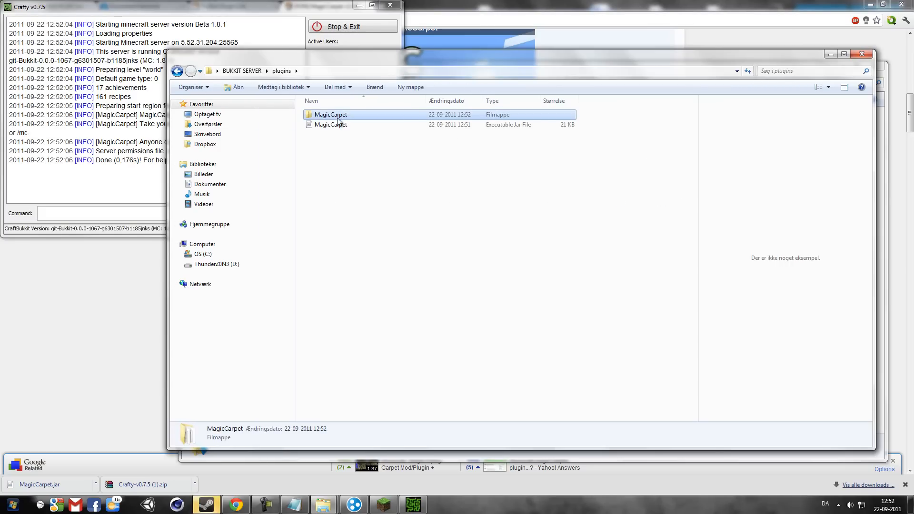
pyautogui.doubleClick(330, 114)
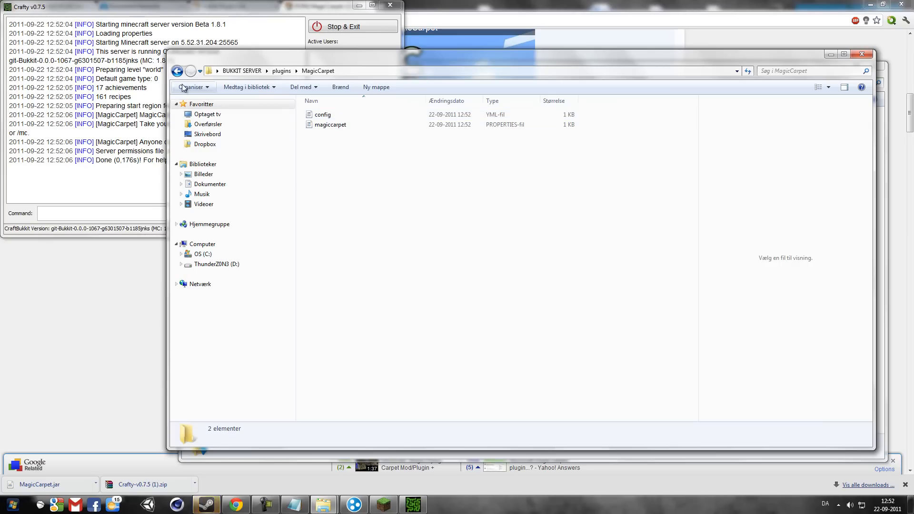
pyautogui.click(177, 71)
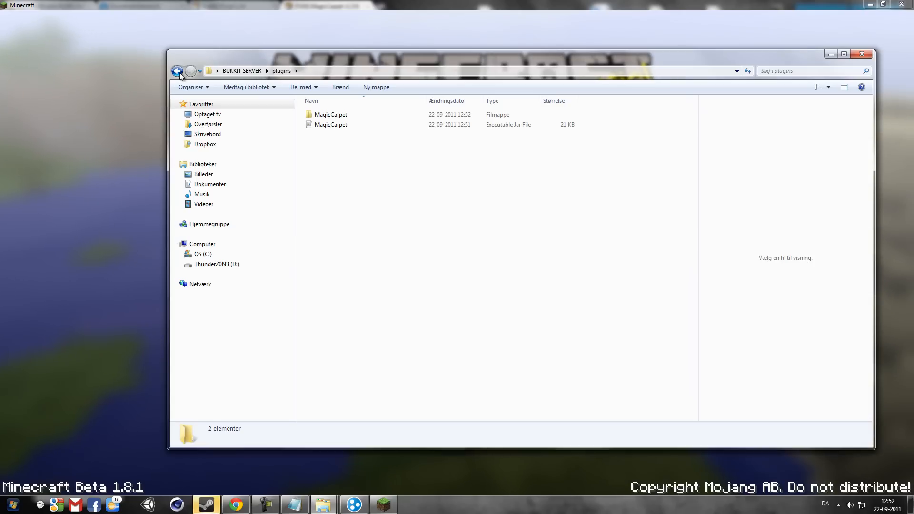
# Close the server folder window and the Hamachi window to show the desktop.
pyautogui.click(178, 70)
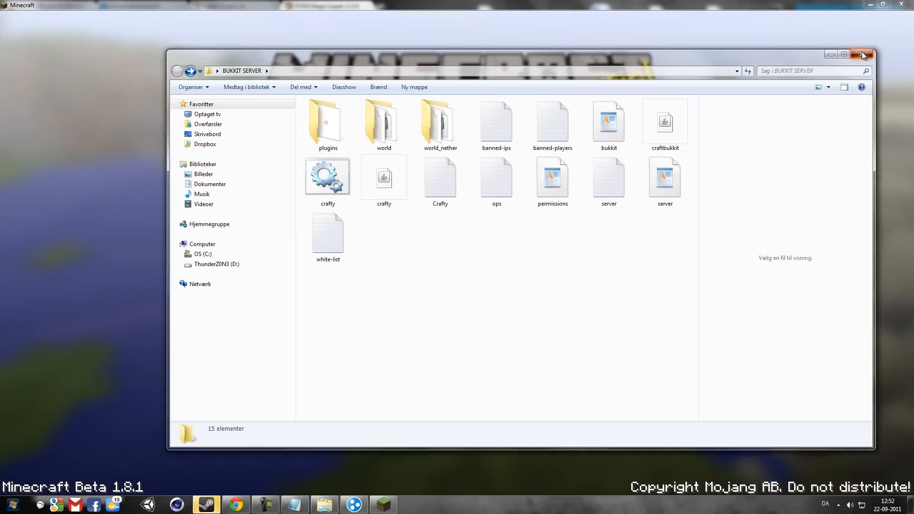
pyautogui.click(863, 55)
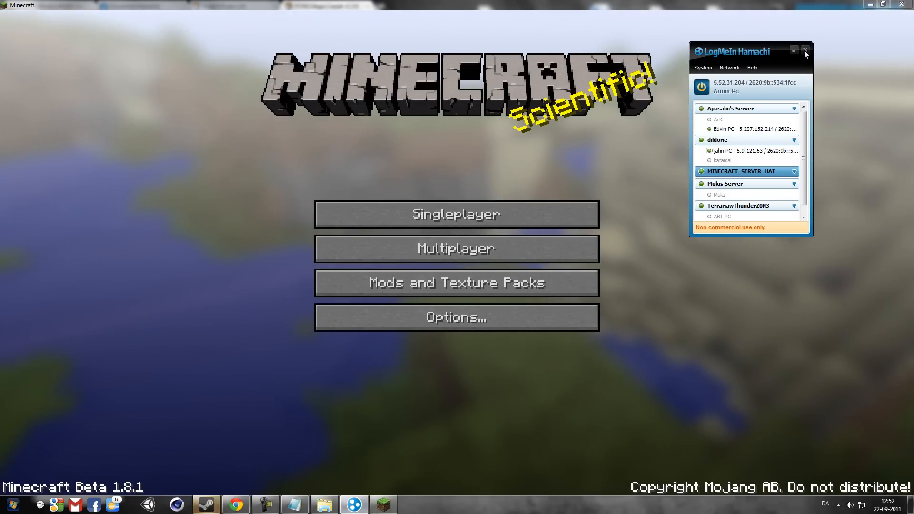
pyautogui.click(235, 505)
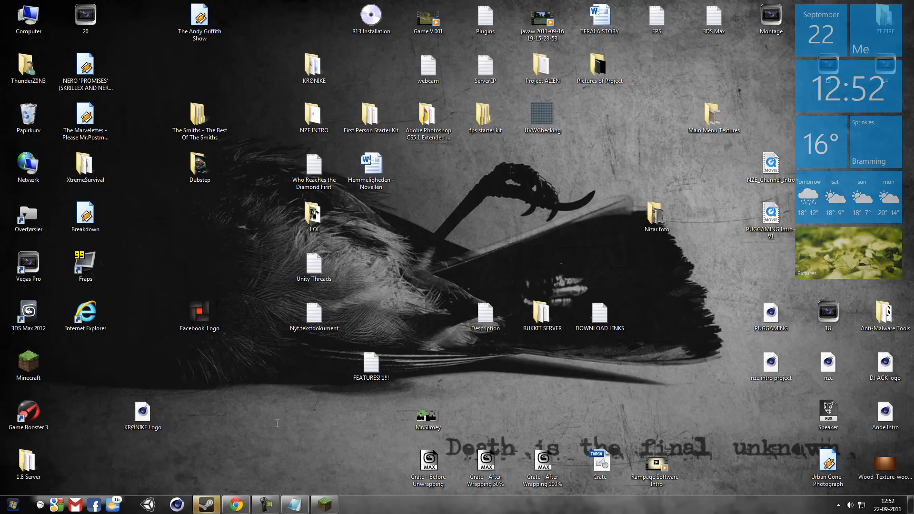
# Open the DOWNLOAD LINKS notes and highlight the GUIDE TO PORTFORWARD line.
pyautogui.doubleClick(599, 317)
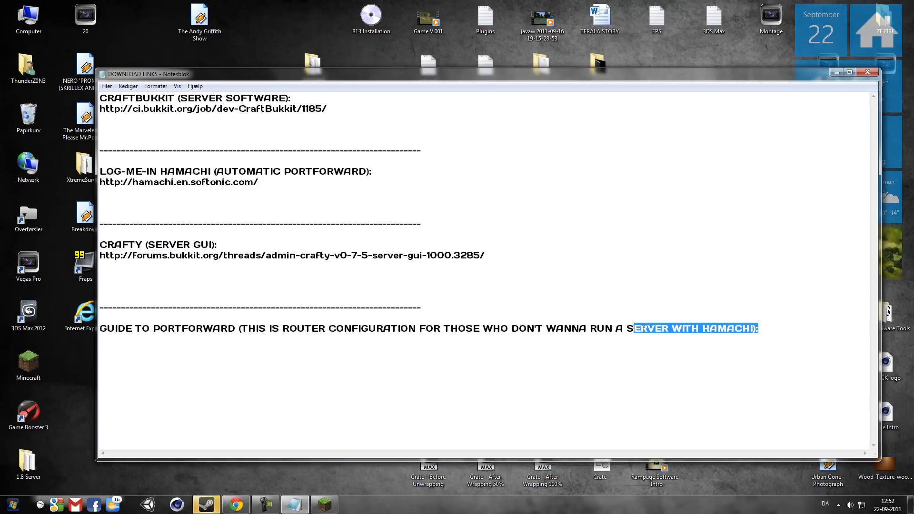
pyautogui.click(757, 327)
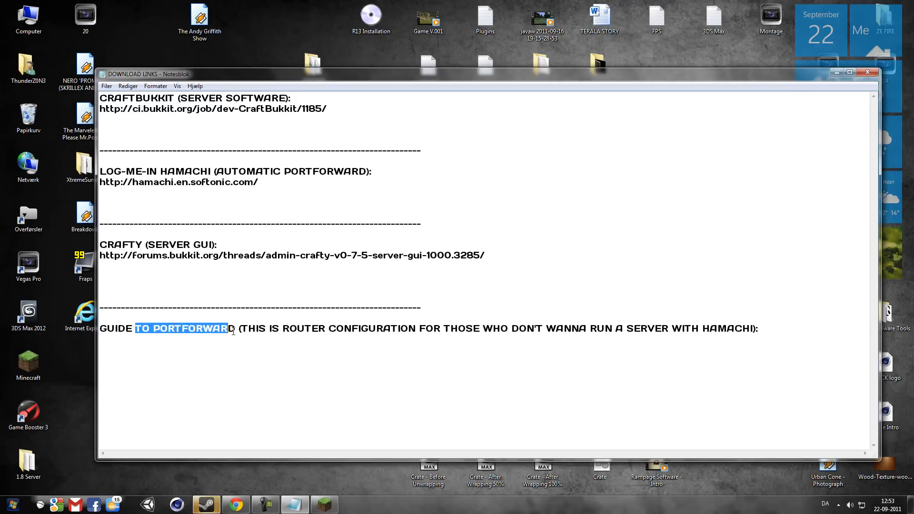
pyautogui.click(120, 333)
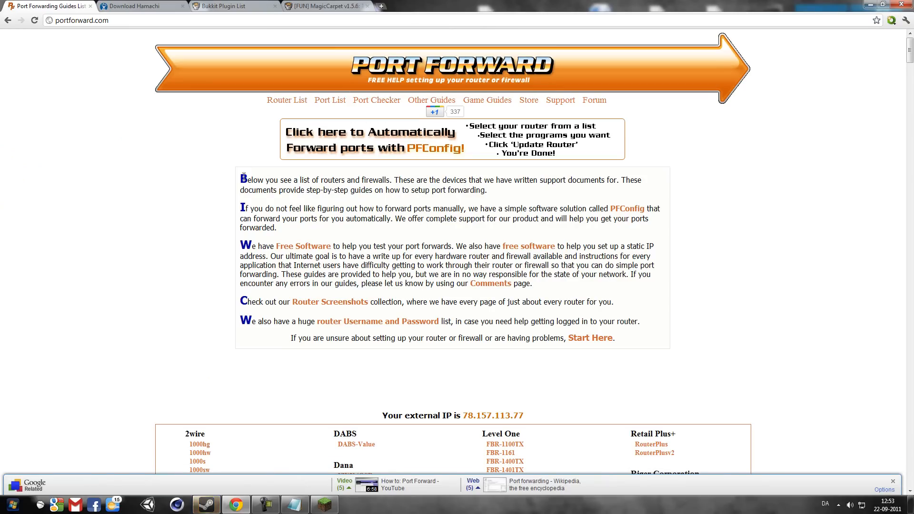
pyautogui.moveTo(342, 161)
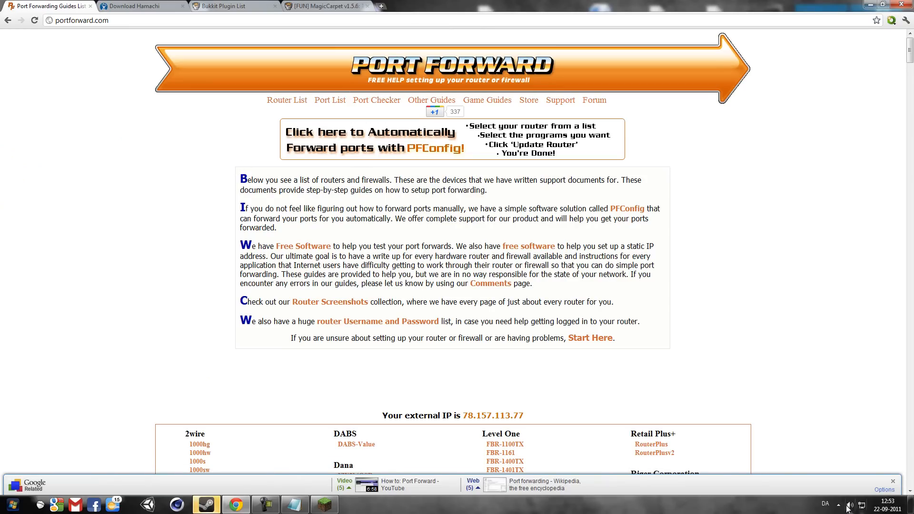
# View the portforward.com Port Forwarding Guides List page with its router guides introduction.
pyautogui.moveTo(244, 180); pyautogui.dragTo(289, 180)
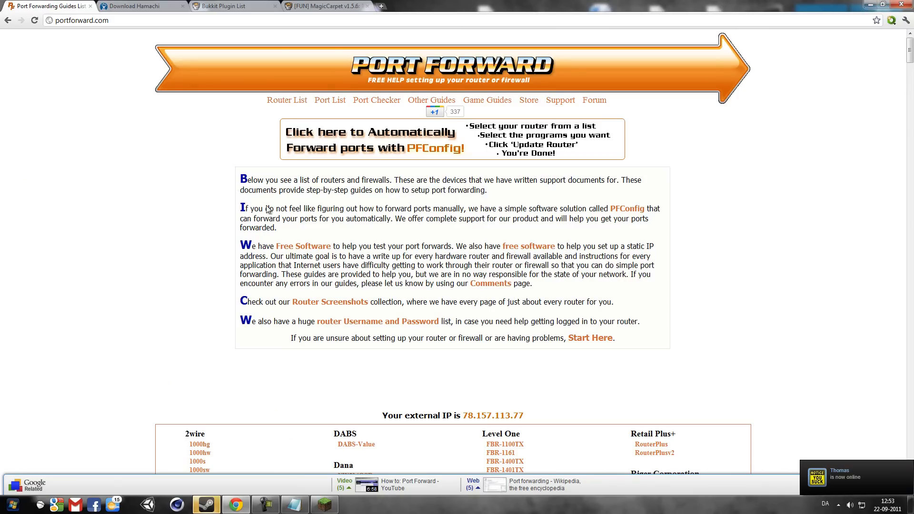
pyautogui.moveTo(315, 97)
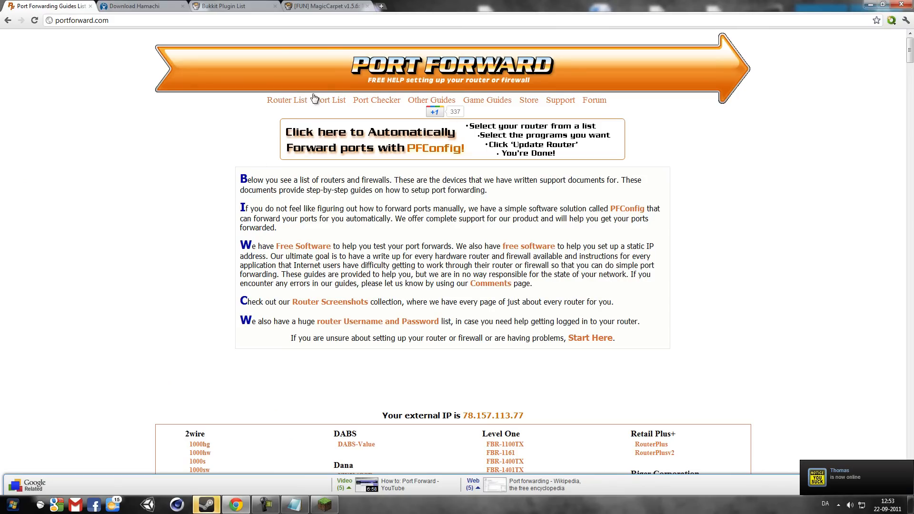